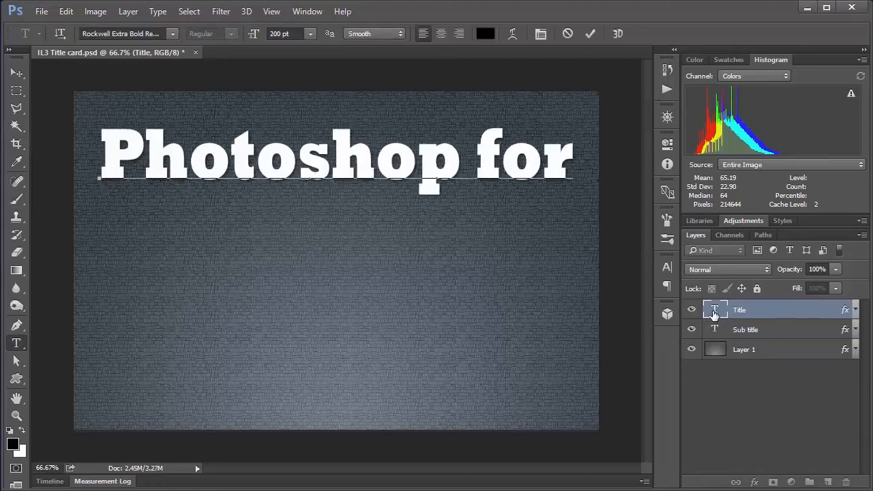
Enter the subtitle 'Intermediate Lesson #2: How to ethically Photoshop your data'.
{"action": "left_click", "coordinate": [745, 329]}
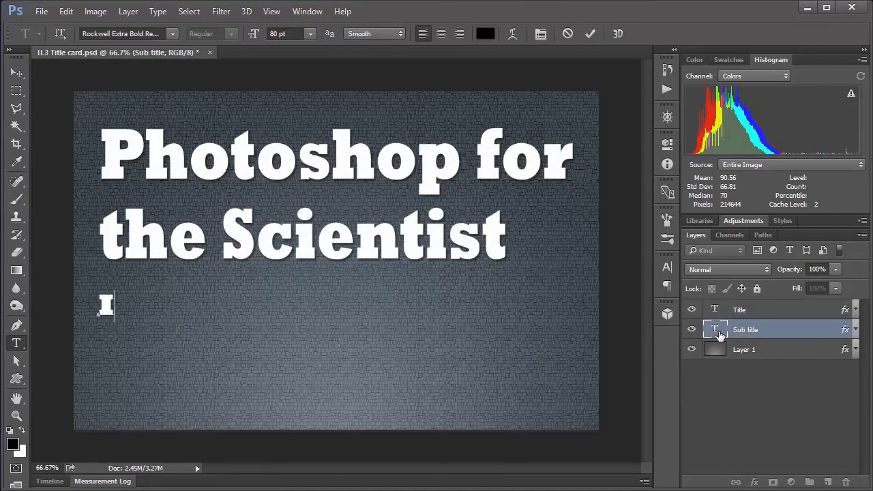
{"action": "type", "text": "Intermediate Lesson #2:"}
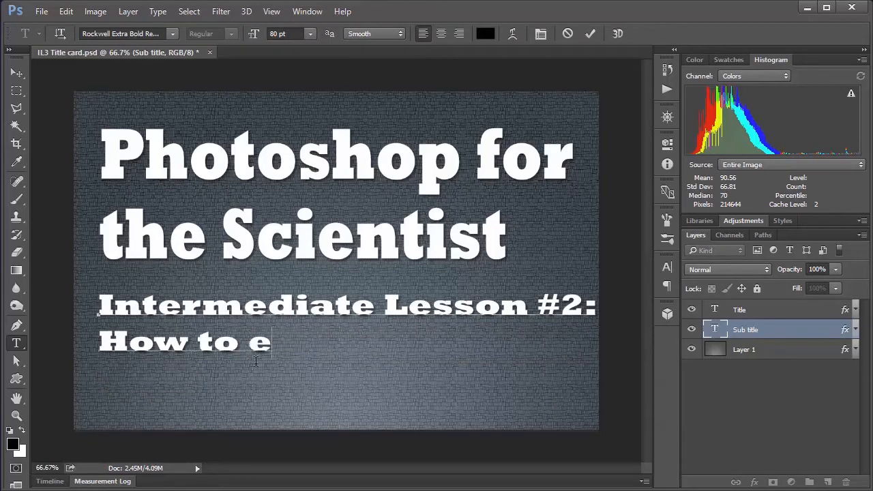
{"action": "type", "text": "thically Photoshop your data"}
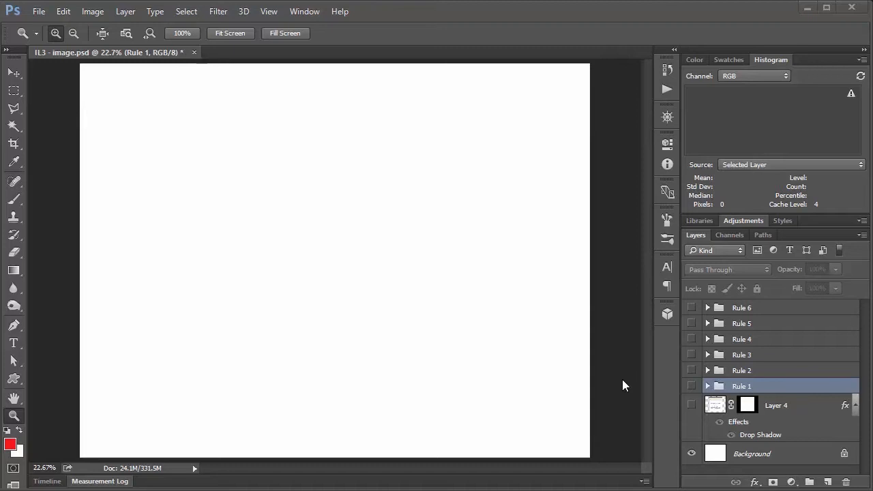
{"action": "mouse_move", "coordinate": [624, 357]}
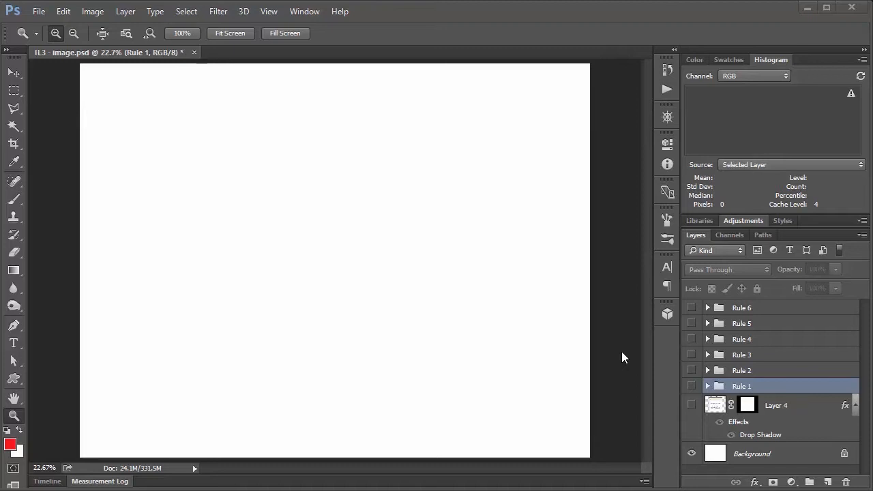
{"action": "mouse_move", "coordinate": [697, 408]}
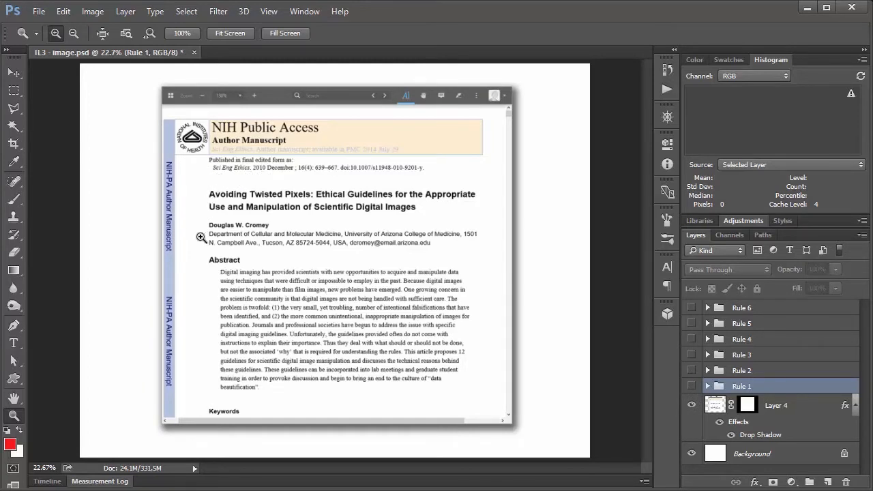
{"action": "mouse_move", "coordinate": [292, 234]}
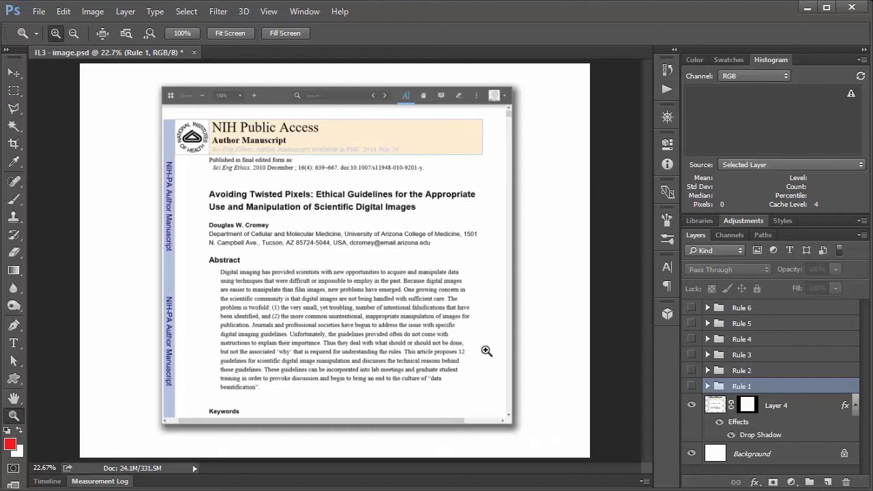
{"action": "mouse_move", "coordinate": [511, 364]}
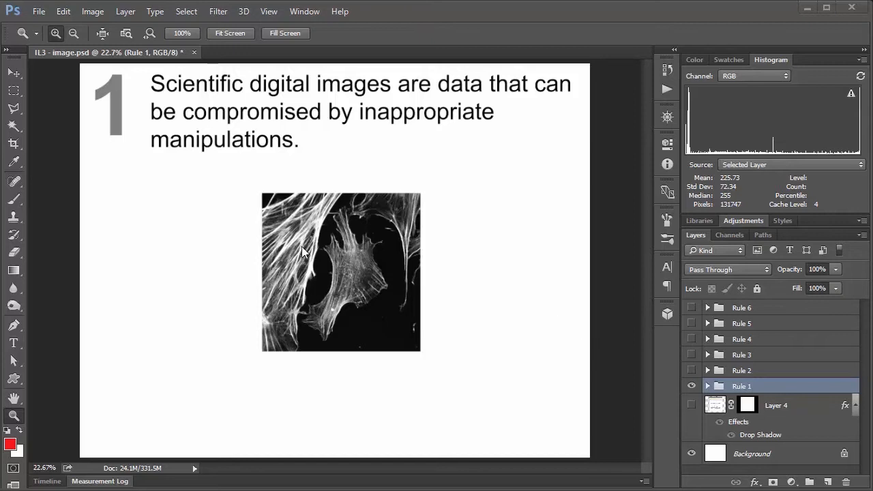
{"action": "mouse_move", "coordinate": [311, 252]}
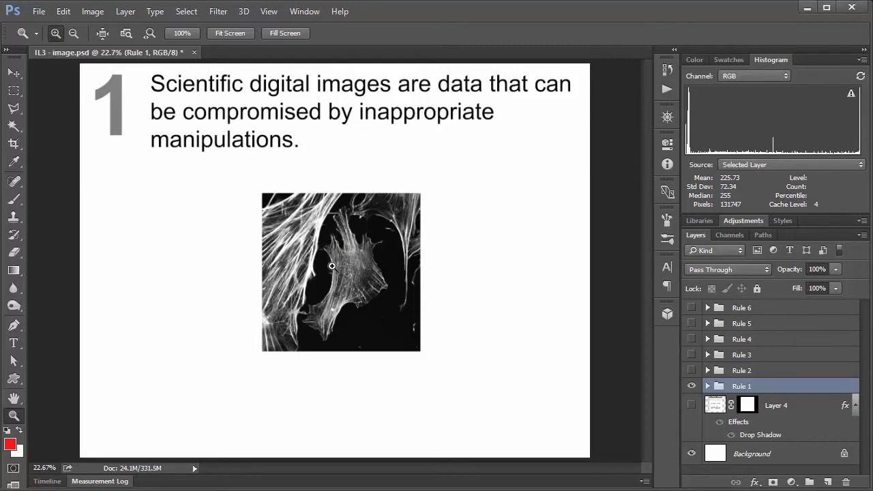
Magnify the Rule 1 cell image until individual grey pixels show as a grid.
{"action": "left_click", "coordinate": [332, 265]}
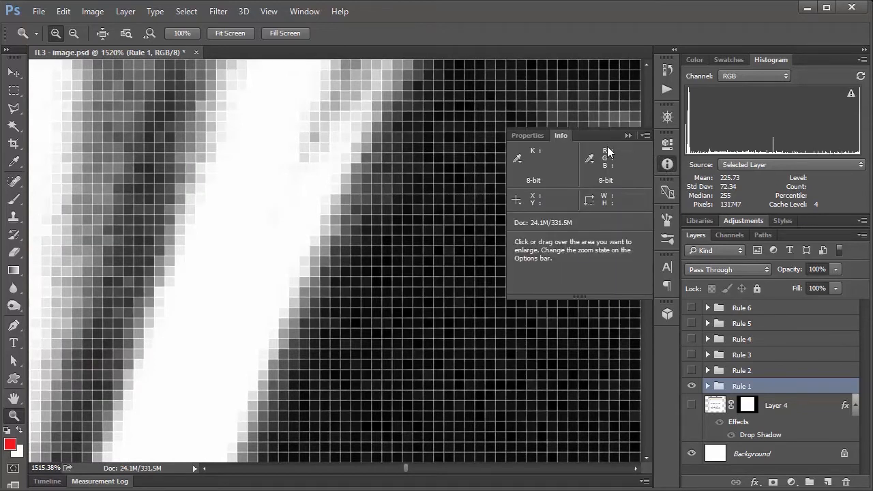
{"action": "mouse_move", "coordinate": [494, 213]}
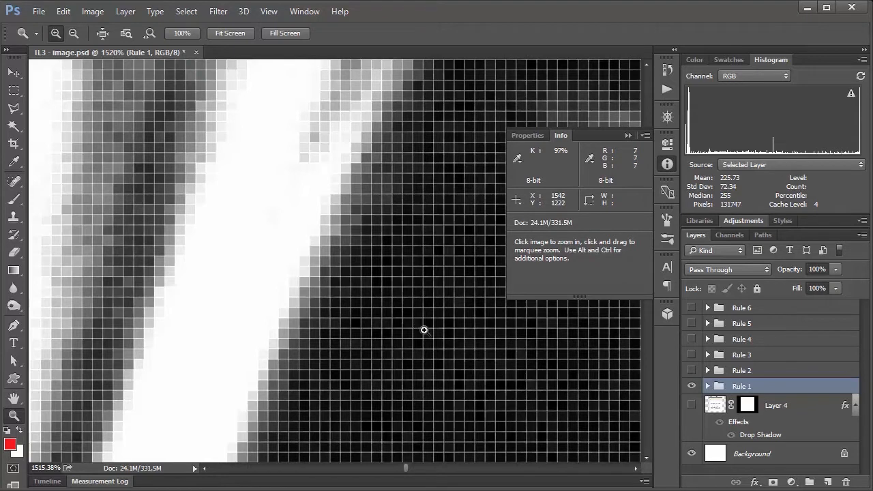
{"action": "mouse_move", "coordinate": [442, 292]}
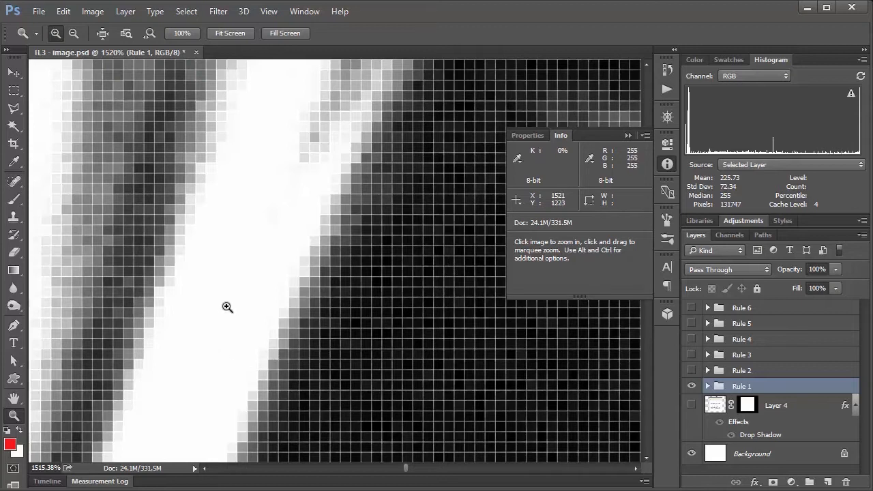
{"action": "mouse_move", "coordinate": [253, 152]}
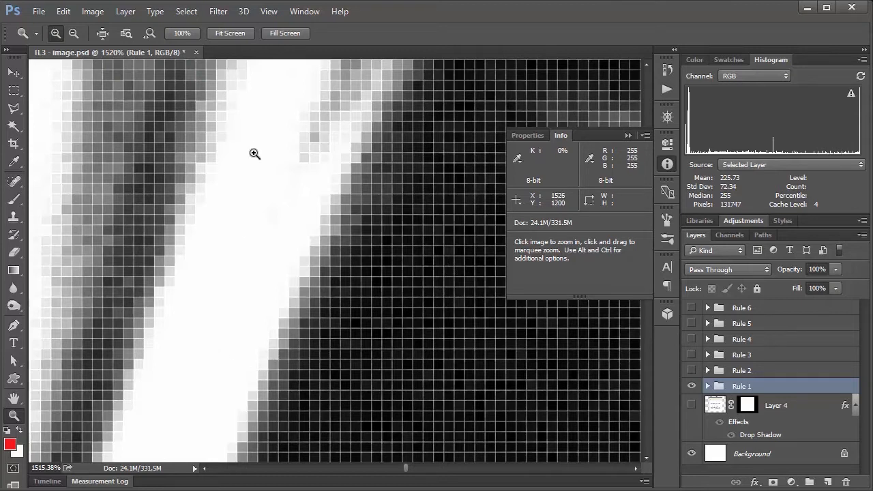
{"action": "mouse_move", "coordinate": [258, 260]}
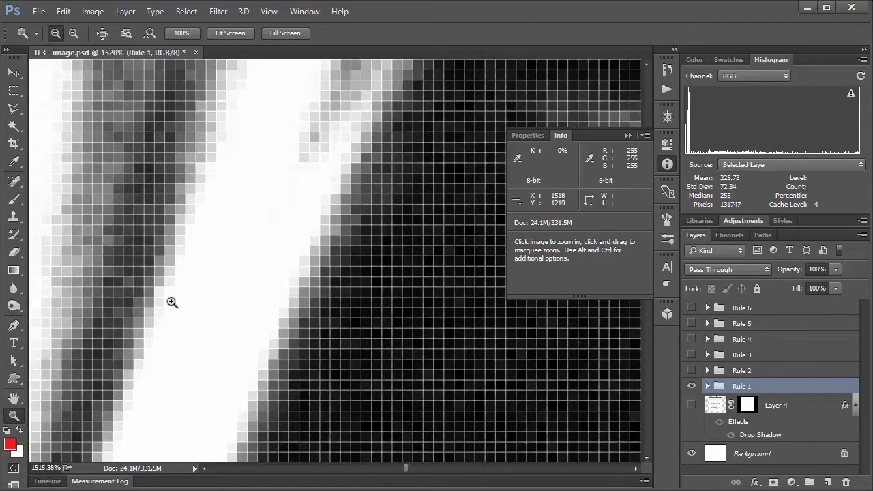
{"action": "mouse_move", "coordinate": [188, 207]}
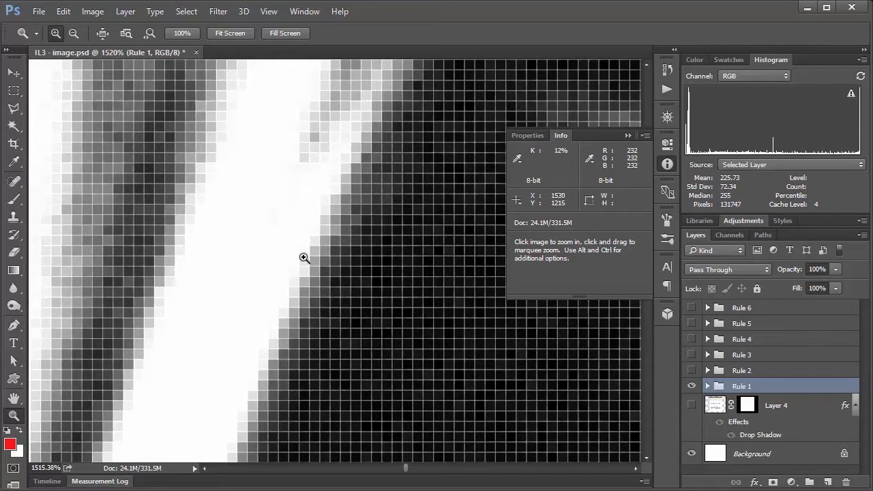
{"action": "mouse_move", "coordinate": [397, 331]}
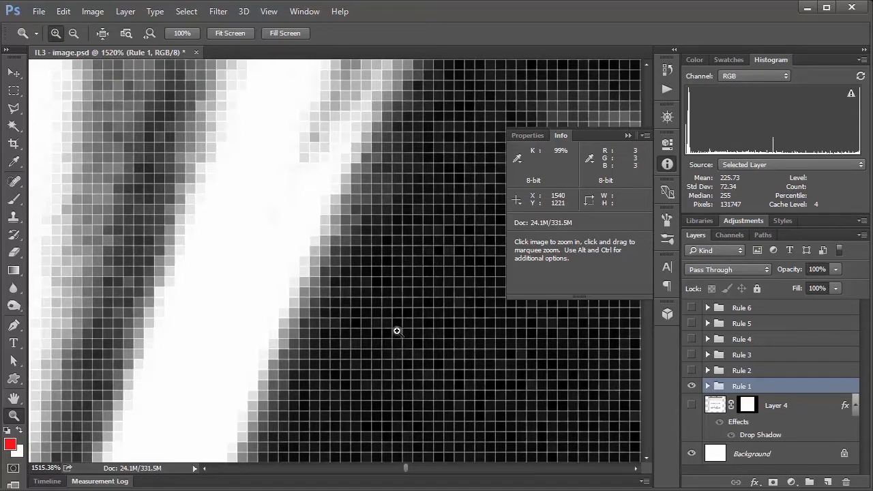
{"action": "mouse_move", "coordinate": [382, 266]}
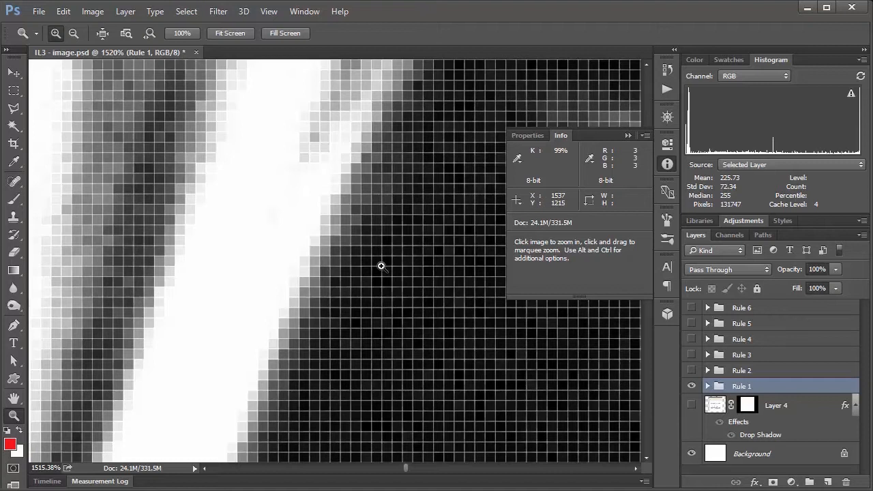
{"action": "mouse_move", "coordinate": [388, 270]}
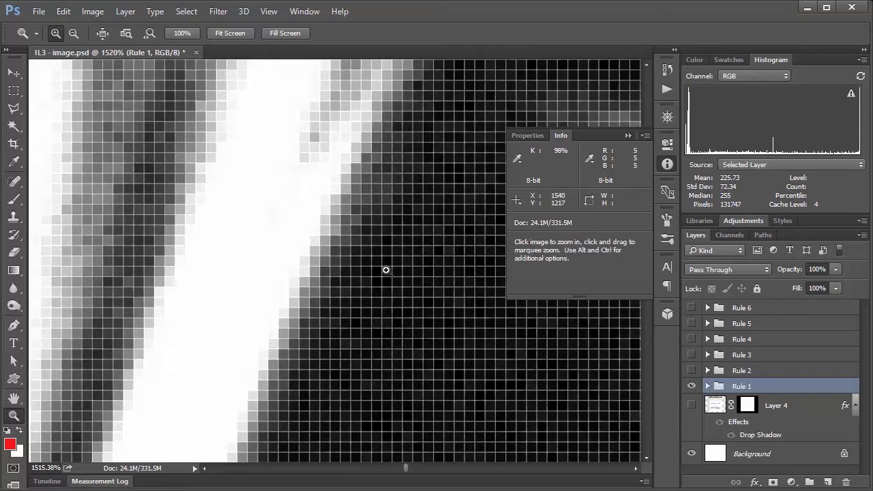
{"action": "mouse_move", "coordinate": [379, 255]}
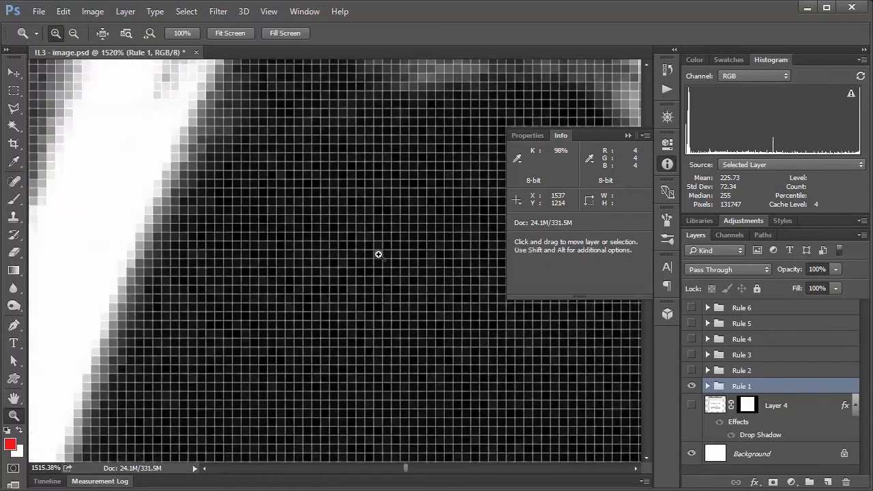
Fit the whole Rule 1 slide with its cell image back on screen.
{"action": "left_click", "coordinate": [229, 33]}
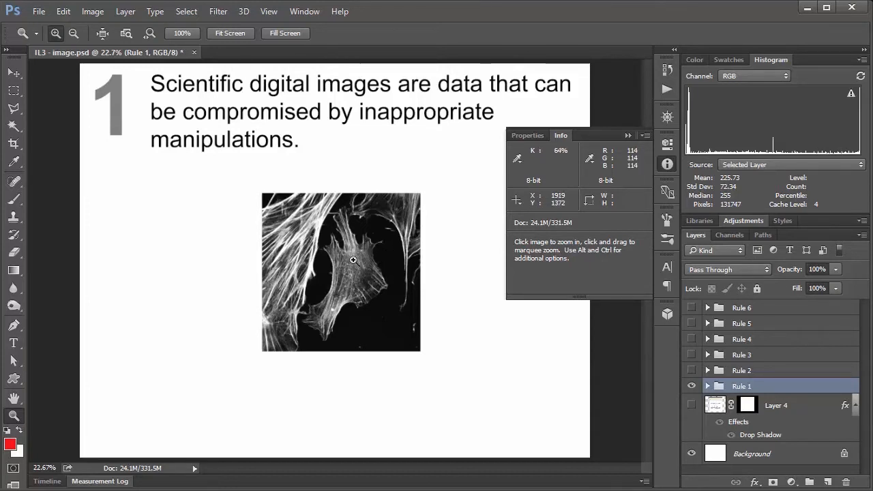
{"action": "mouse_move", "coordinate": [319, 272]}
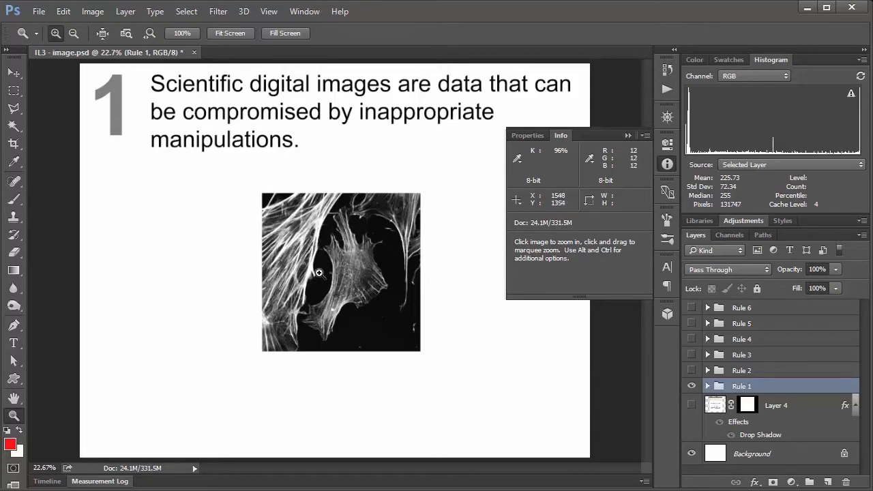
{"action": "mouse_move", "coordinate": [357, 273]}
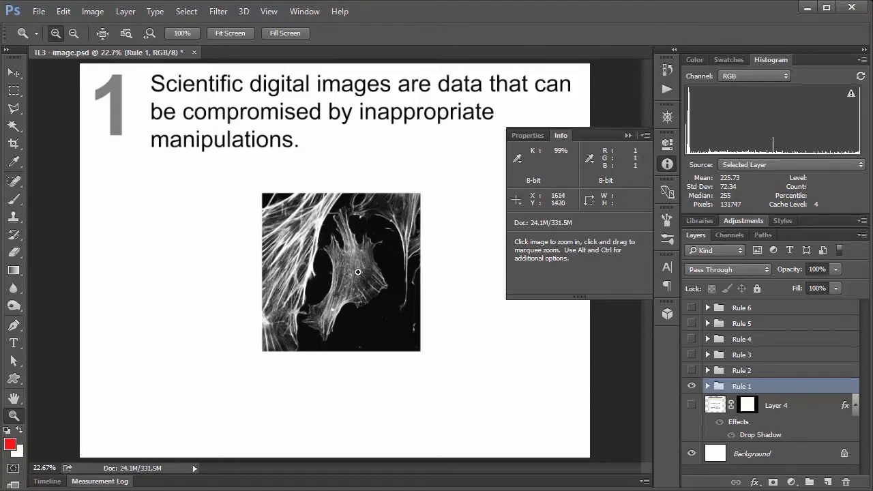
{"action": "mouse_move", "coordinate": [335, 262]}
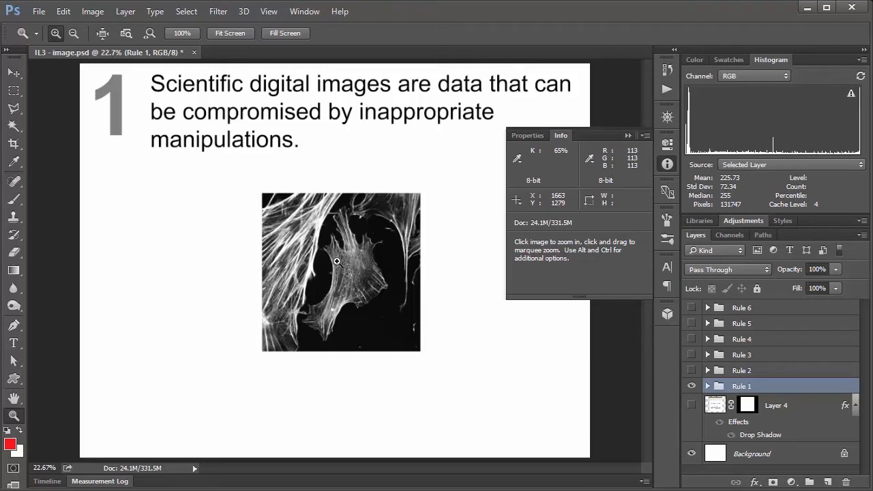
{"action": "mouse_move", "coordinate": [339, 263]}
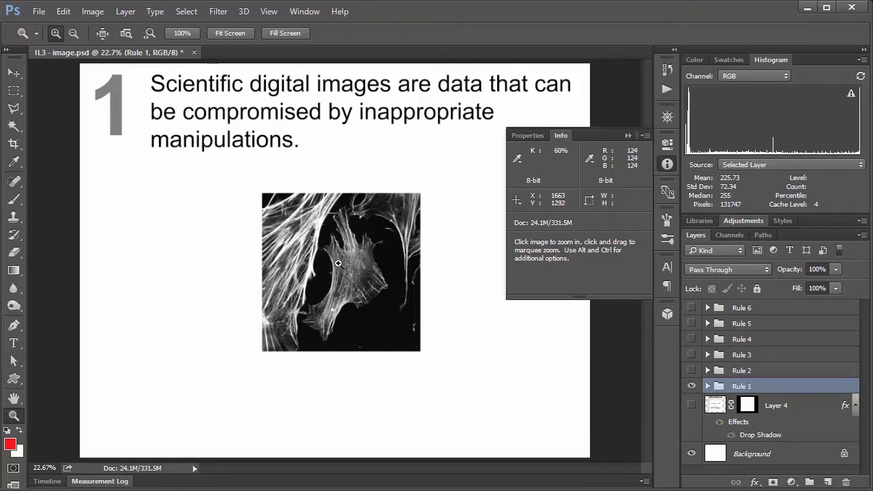
{"action": "mouse_move", "coordinate": [300, 235]}
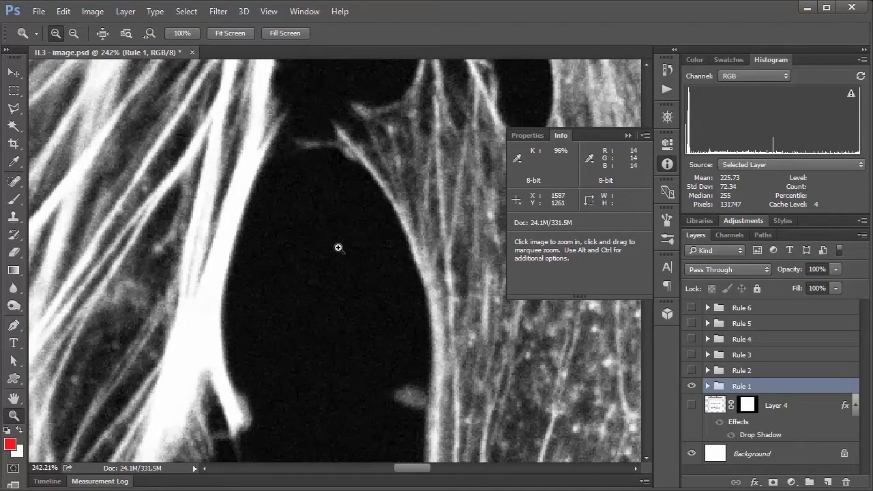
{"action": "mouse_move", "coordinate": [191, 371]}
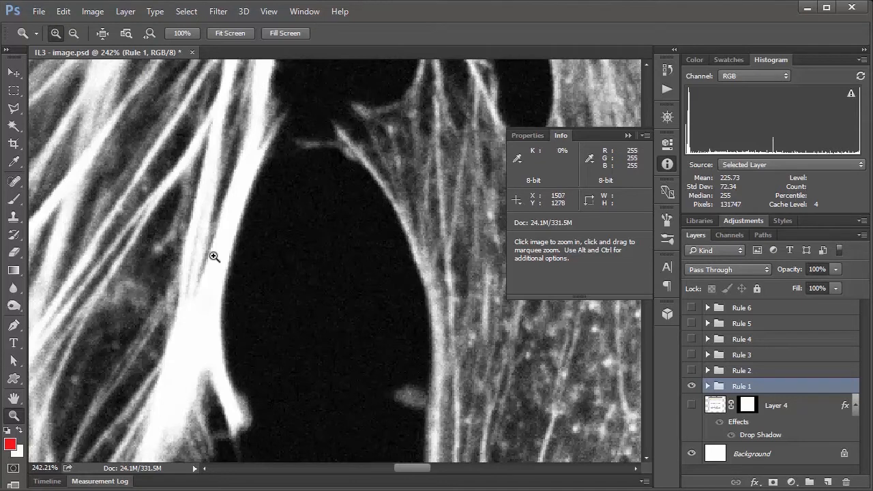
{"action": "mouse_move", "coordinate": [221, 285]}
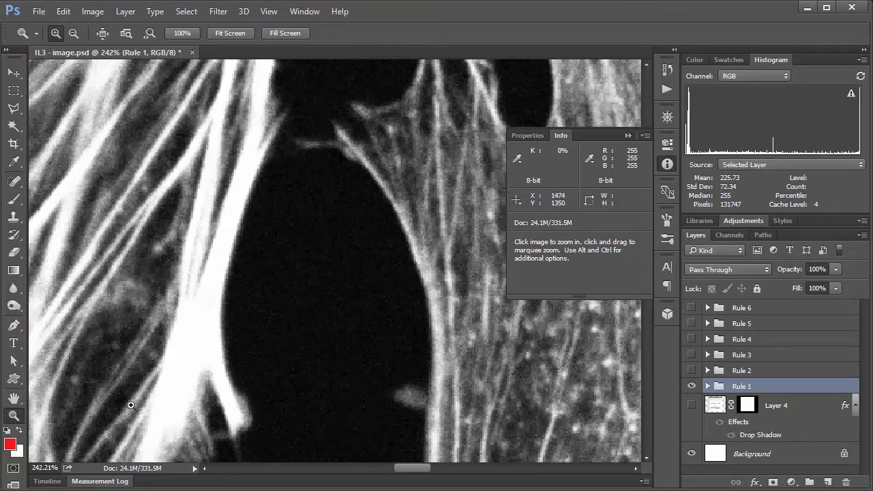
{"action": "mouse_move", "coordinate": [188, 409]}
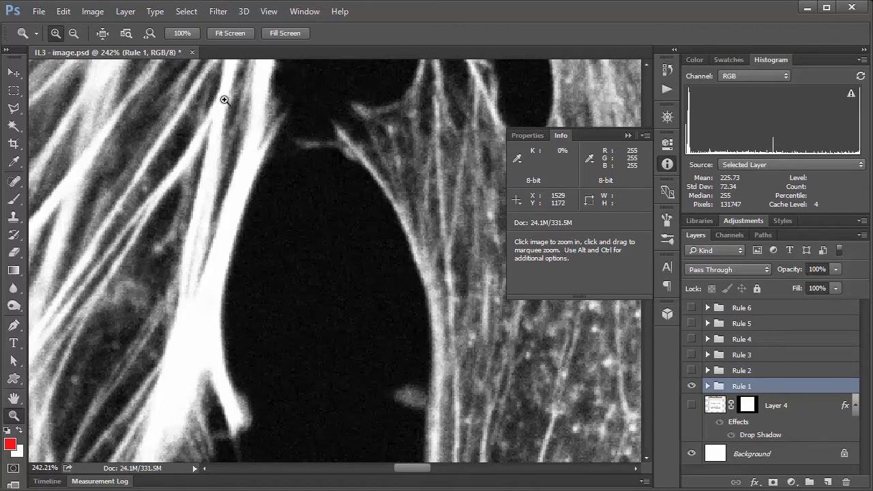
{"action": "mouse_move", "coordinate": [174, 439]}
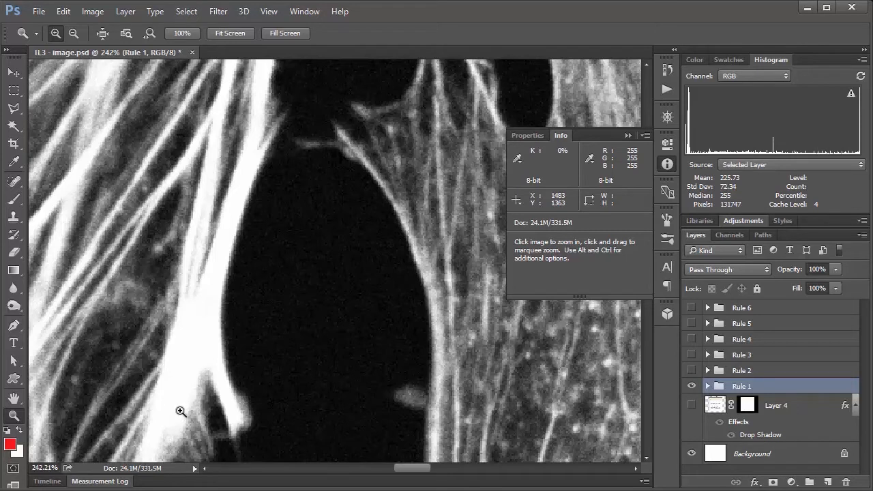
{"action": "mouse_move", "coordinate": [251, 293]}
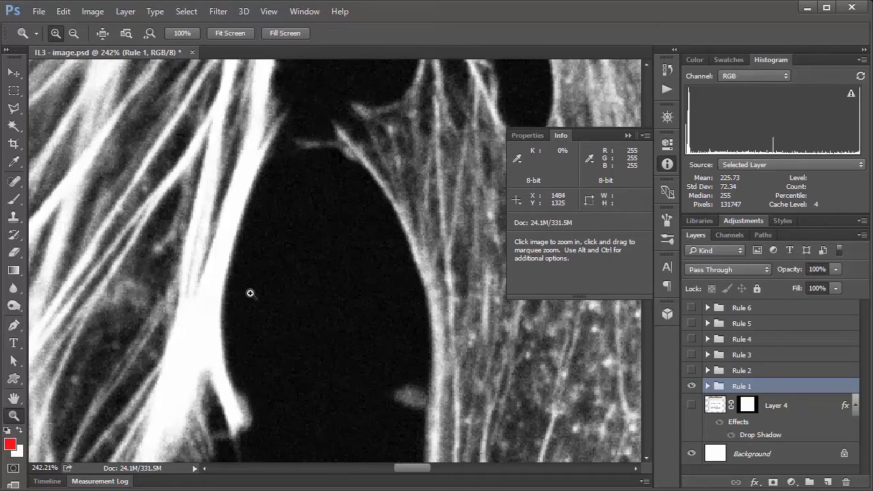
{"action": "mouse_move", "coordinate": [292, 282]}
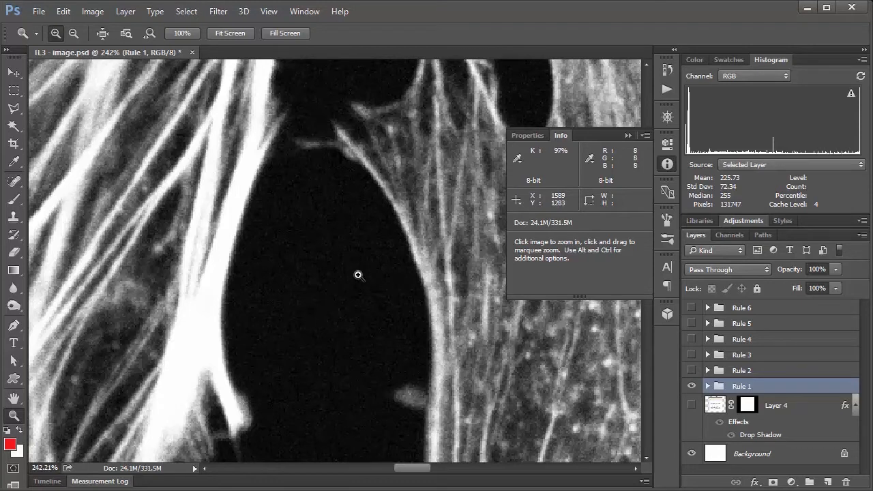
{"action": "mouse_move", "coordinate": [311, 308]}
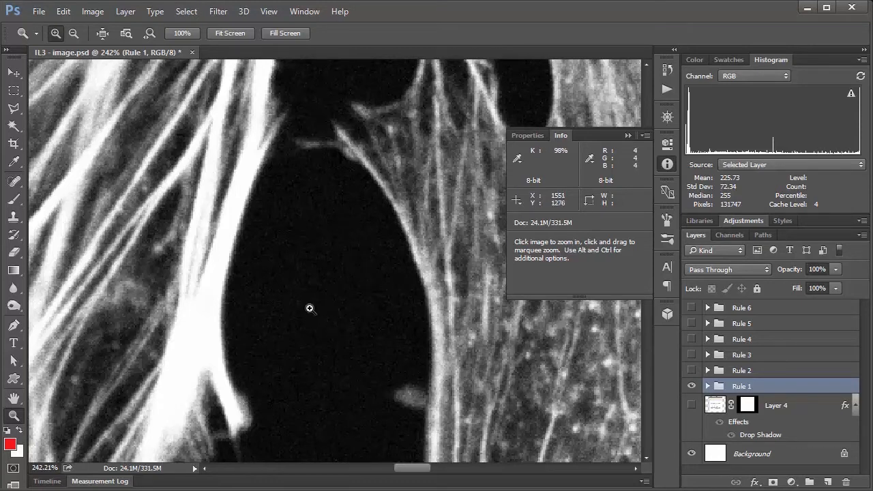
{"action": "mouse_move", "coordinate": [347, 265]}
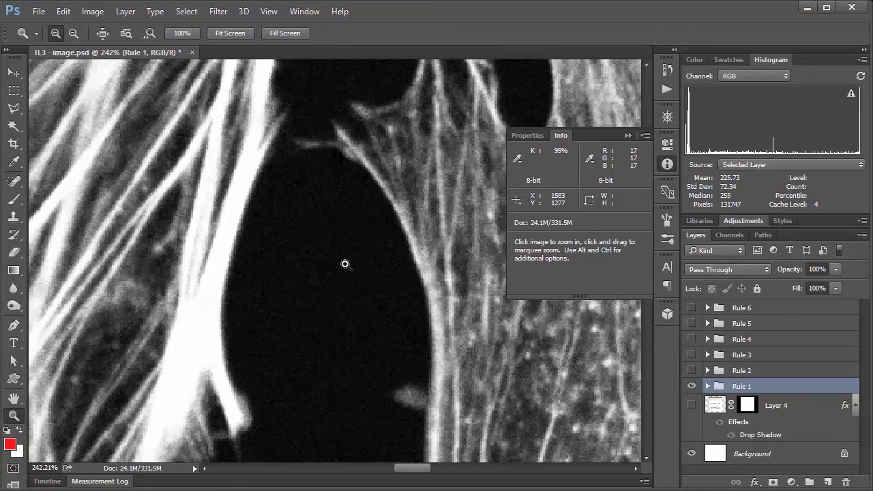
{"action": "mouse_move", "coordinate": [342, 249]}
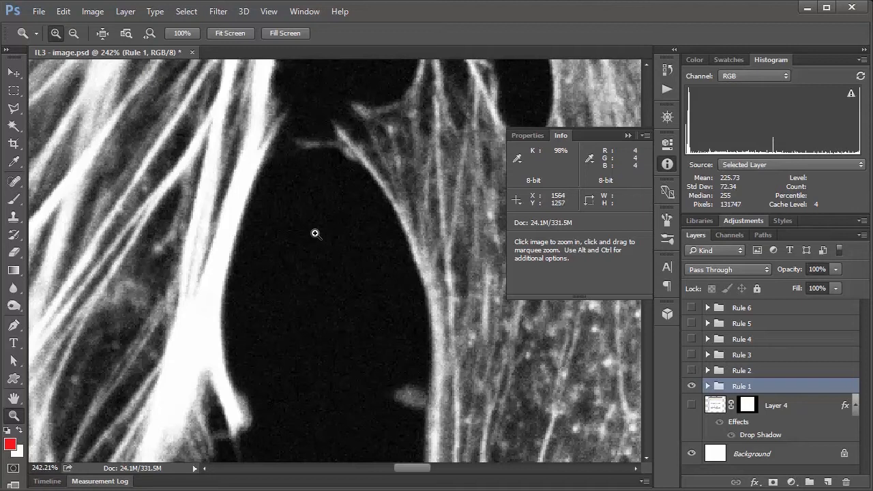
{"action": "mouse_move", "coordinate": [324, 306]}
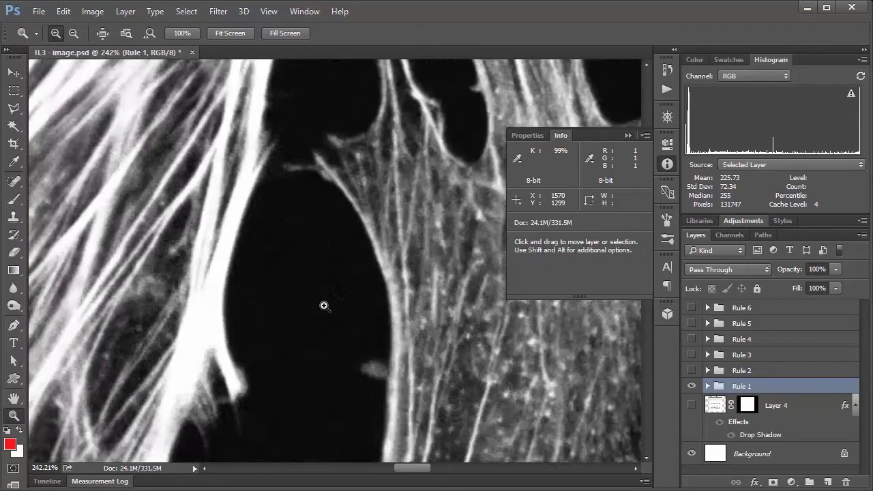
Fit the entire Rule 1 slide on screen after sampling background pixels.
{"action": "left_click", "coordinate": [229, 32]}
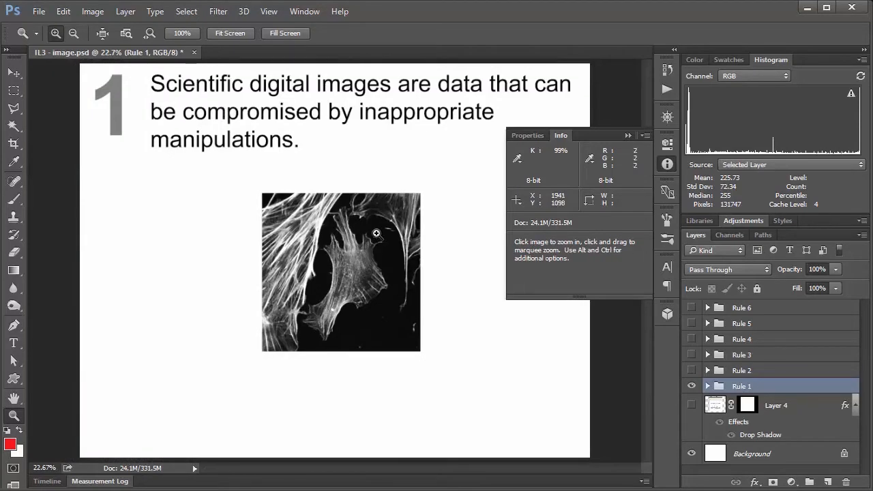
{"action": "mouse_move", "coordinate": [357, 225]}
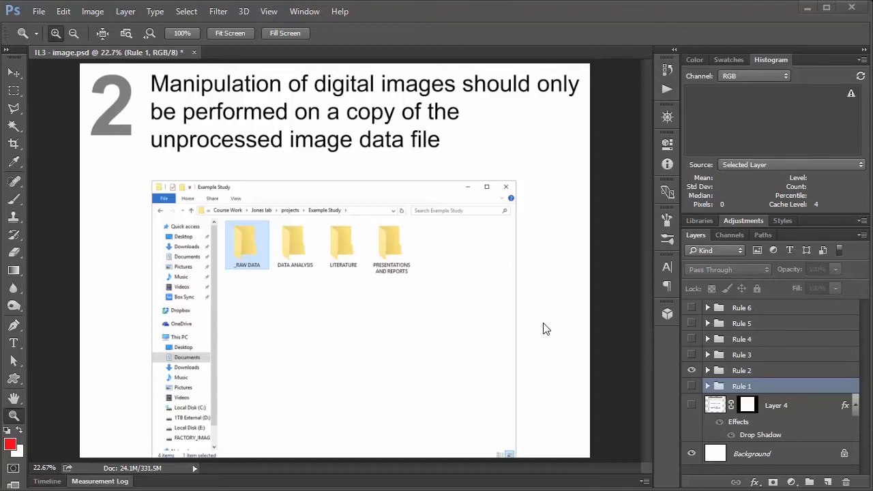
{"action": "mouse_move", "coordinate": [384, 332]}
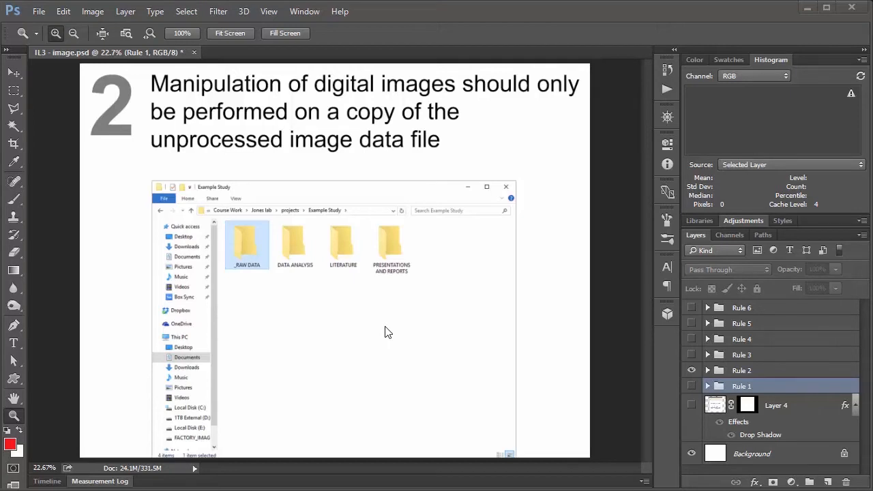
{"action": "mouse_move", "coordinate": [278, 341]}
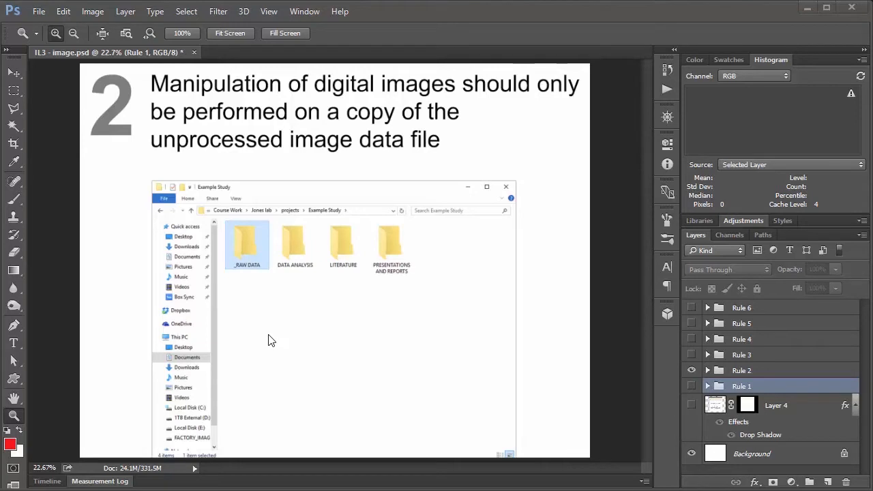
{"action": "mouse_move", "coordinate": [274, 323]}
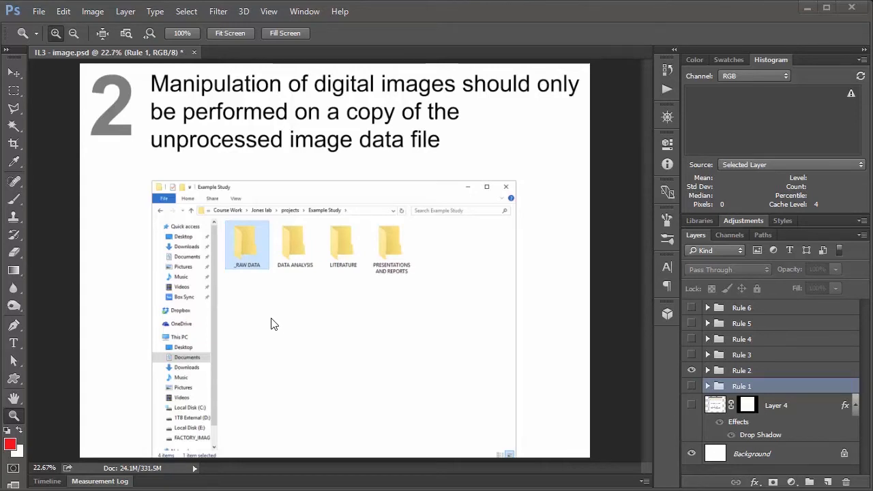
{"action": "mouse_move", "coordinate": [317, 346]}
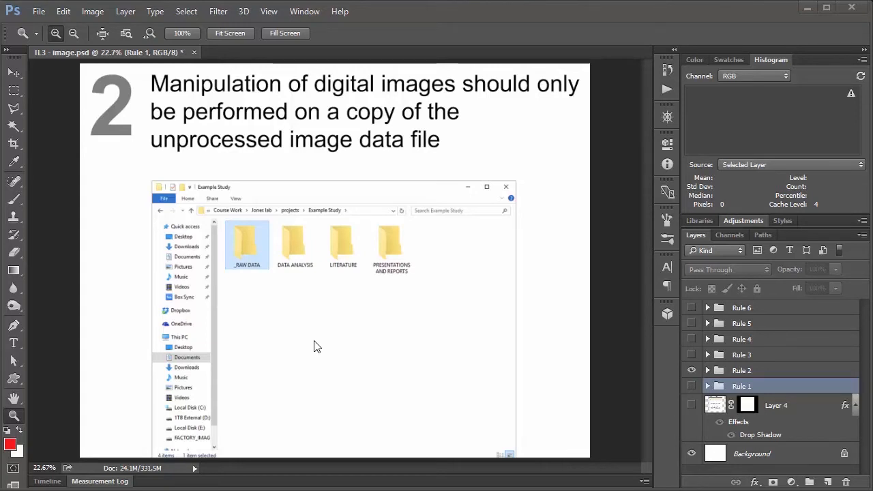
{"action": "mouse_move", "coordinate": [368, 354]}
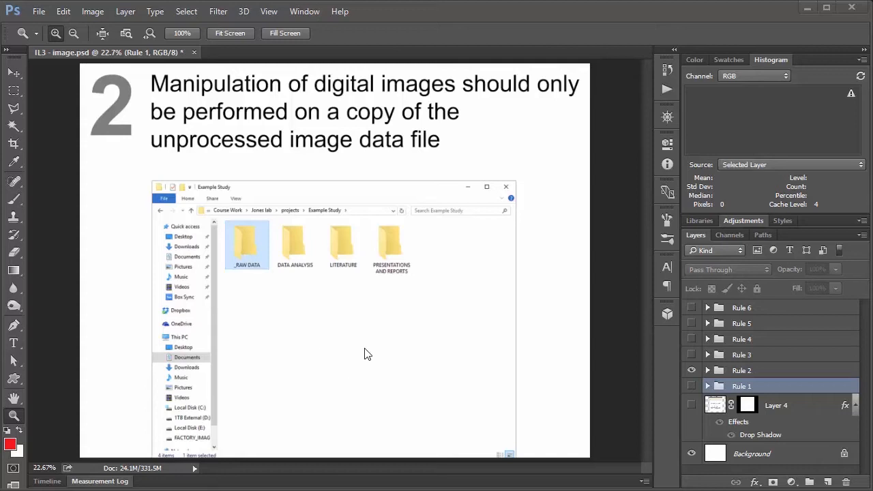
{"action": "mouse_move", "coordinate": [402, 264]}
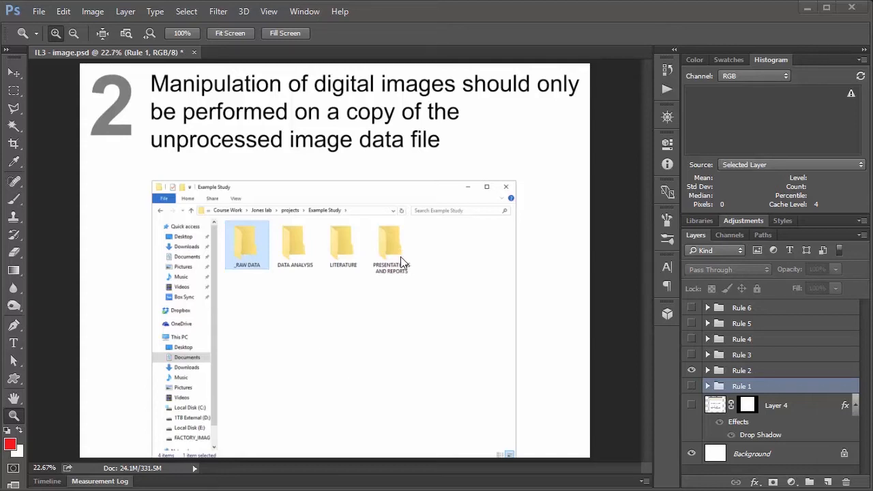
{"action": "mouse_move", "coordinate": [392, 319]}
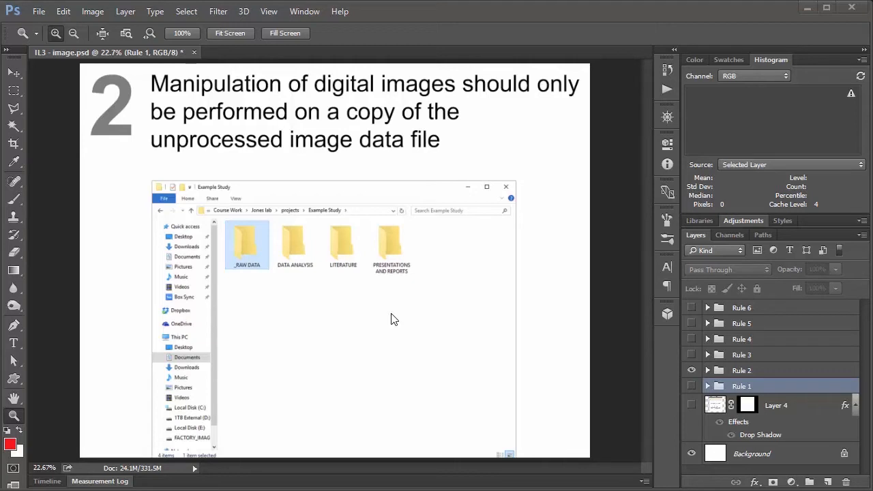
{"action": "mouse_move", "coordinate": [313, 334]}
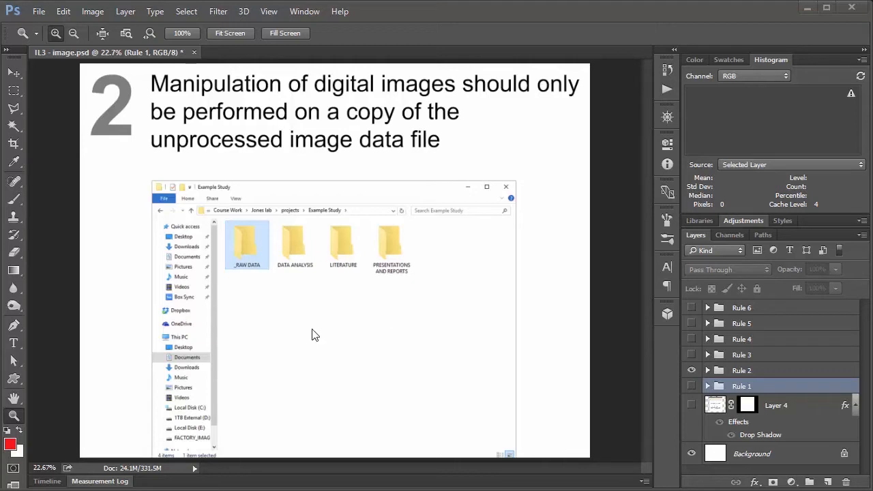
{"action": "mouse_move", "coordinate": [314, 326]}
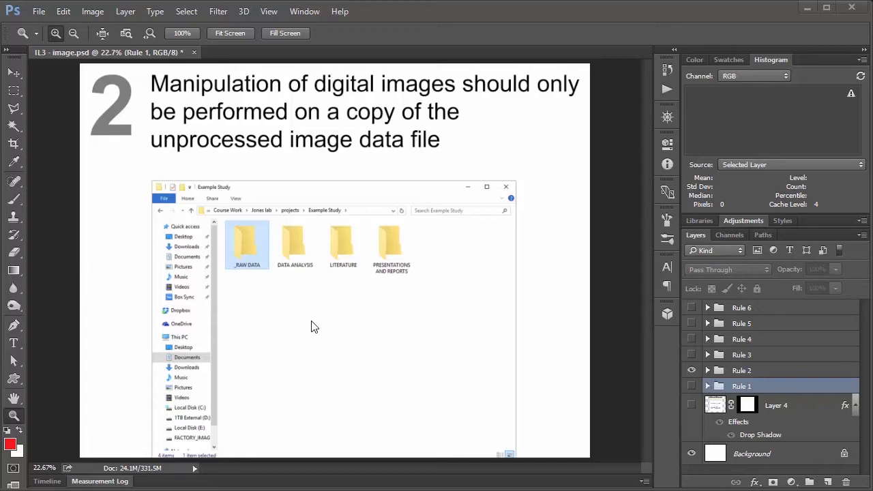
{"action": "mouse_move", "coordinate": [245, 326]}
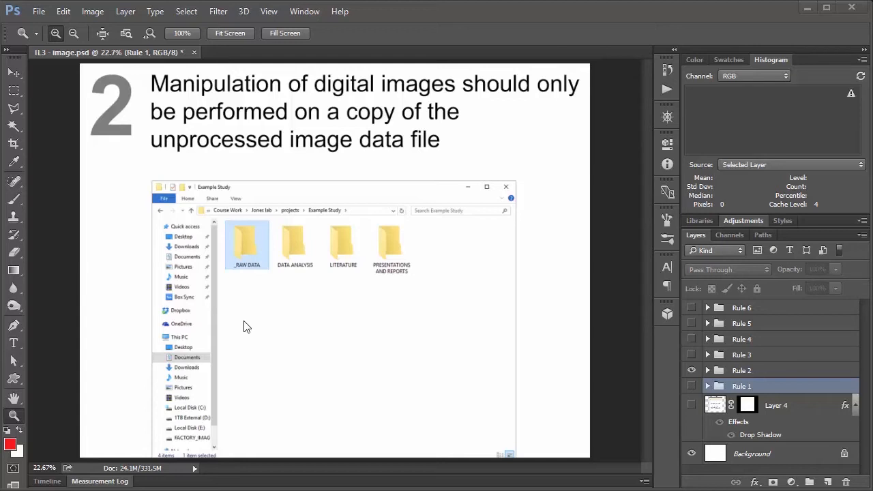
{"action": "mouse_move", "coordinate": [246, 299]}
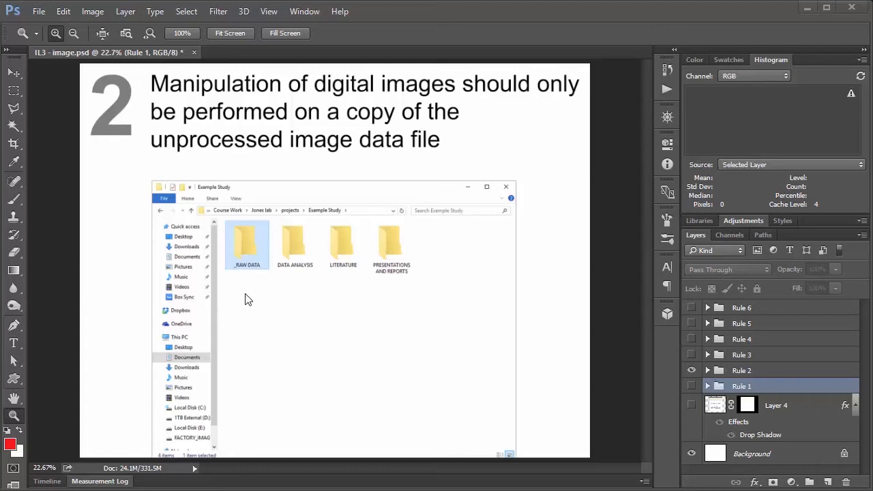
{"action": "mouse_move", "coordinate": [285, 281]}
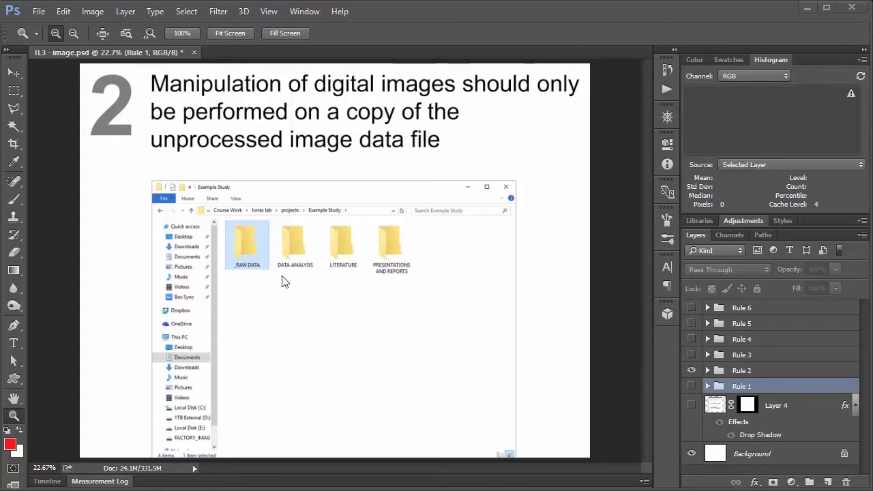
{"action": "mouse_move", "coordinate": [289, 271]}
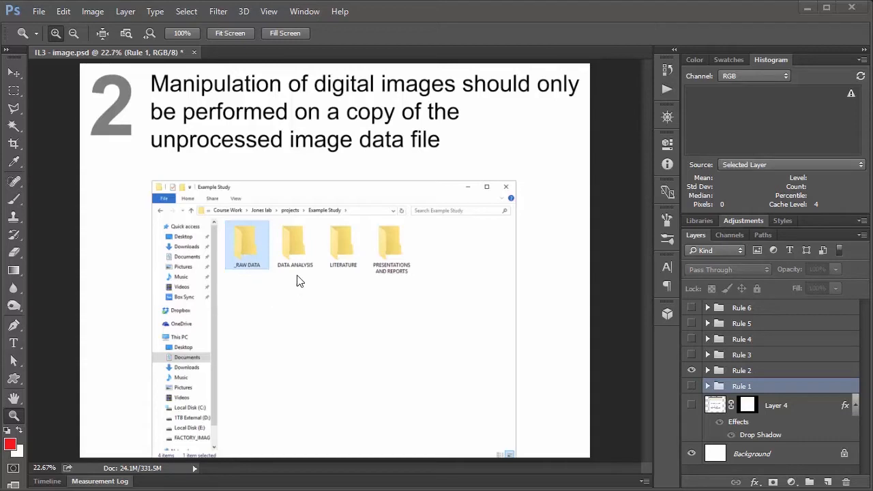
{"action": "mouse_move", "coordinate": [303, 264]}
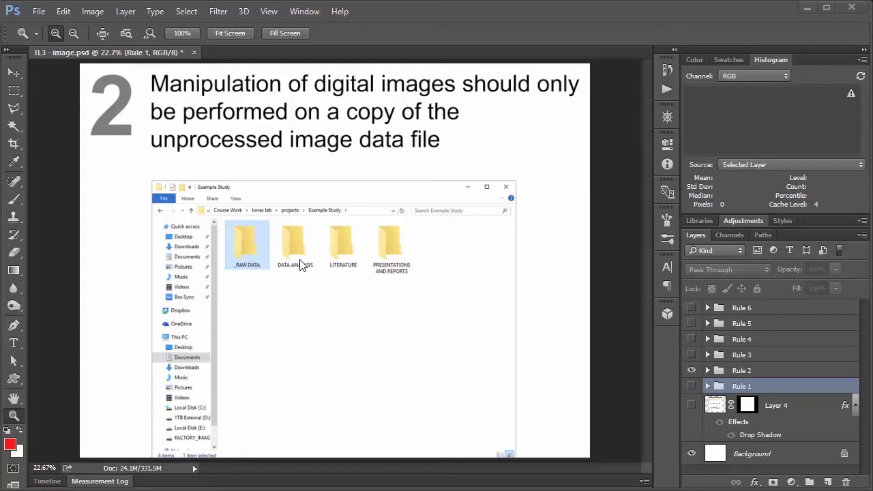
{"action": "mouse_move", "coordinate": [300, 268]}
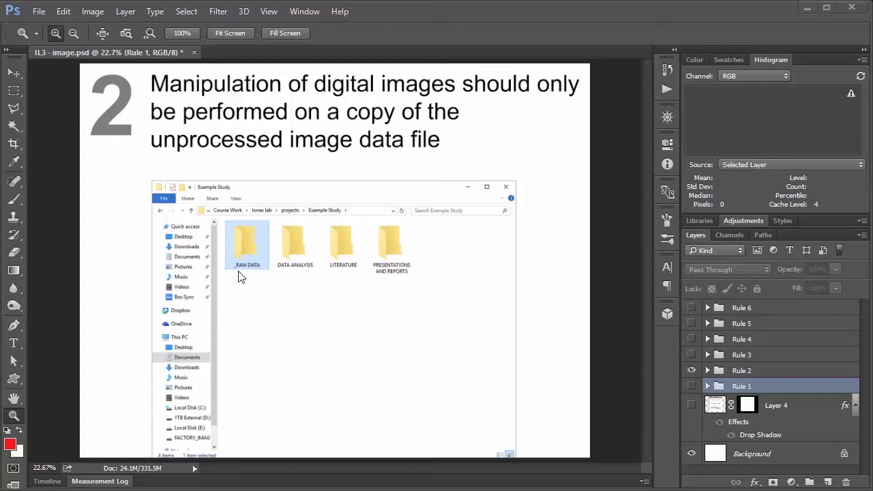
{"action": "mouse_move", "coordinate": [270, 283]}
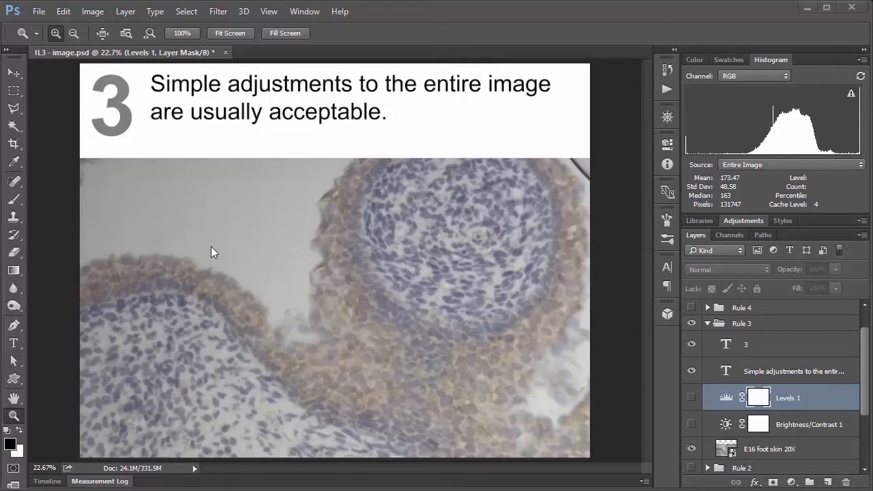
{"action": "mouse_move", "coordinate": [799, 478]}
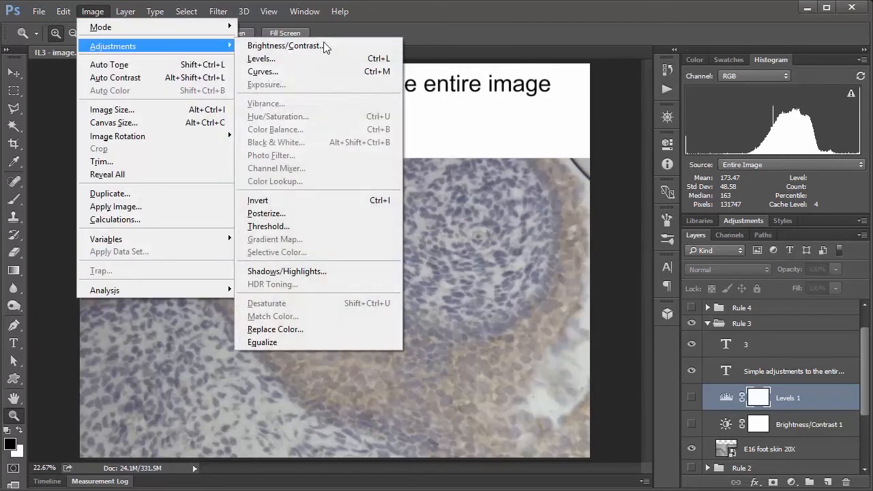
{"action": "mouse_move", "coordinate": [285, 46]}
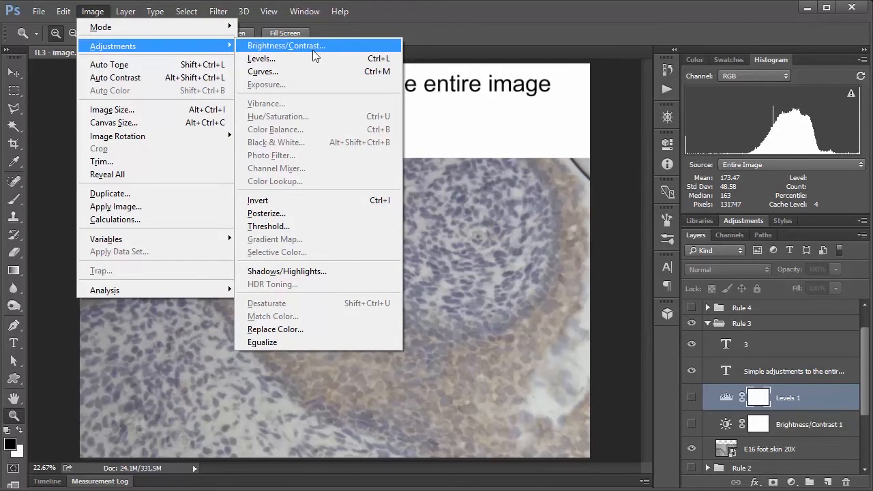
{"action": "mouse_move", "coordinate": [365, 56]}
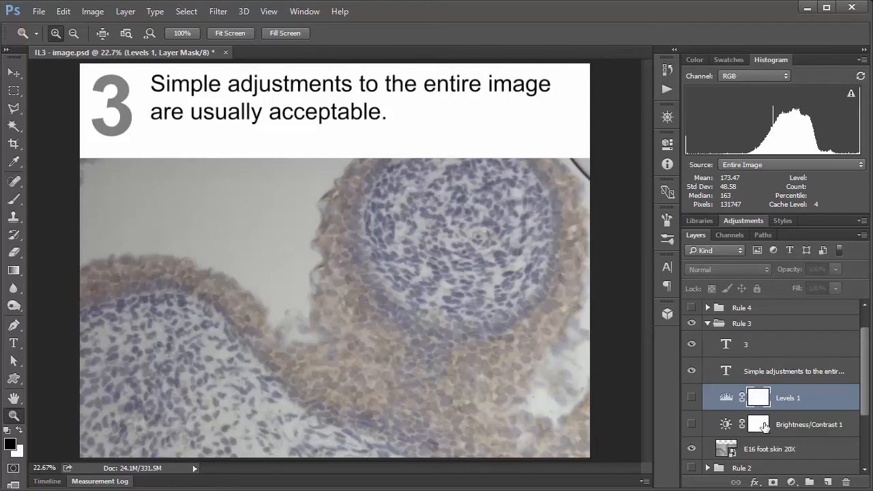
Toggle the tissue image's adjustment and show the Brightness/Contrast properties at 0/0.
{"action": "left_click", "coordinate": [692, 422]}
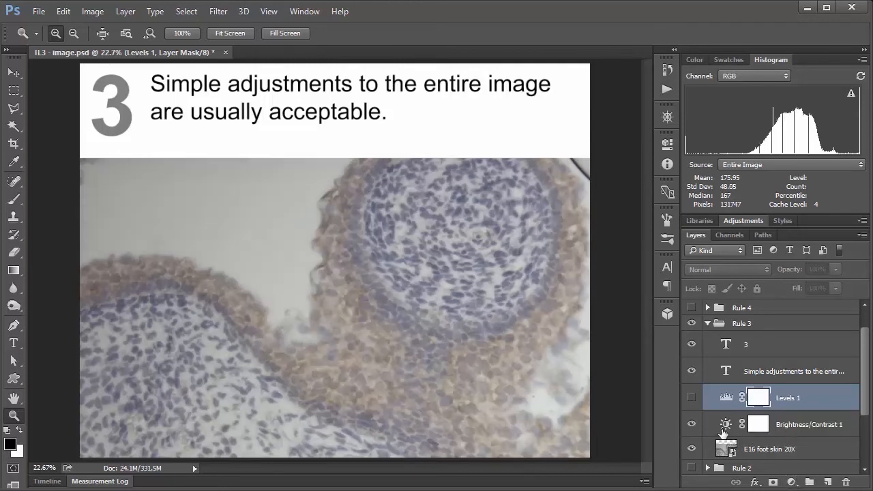
{"action": "left_click", "coordinate": [725, 423]}
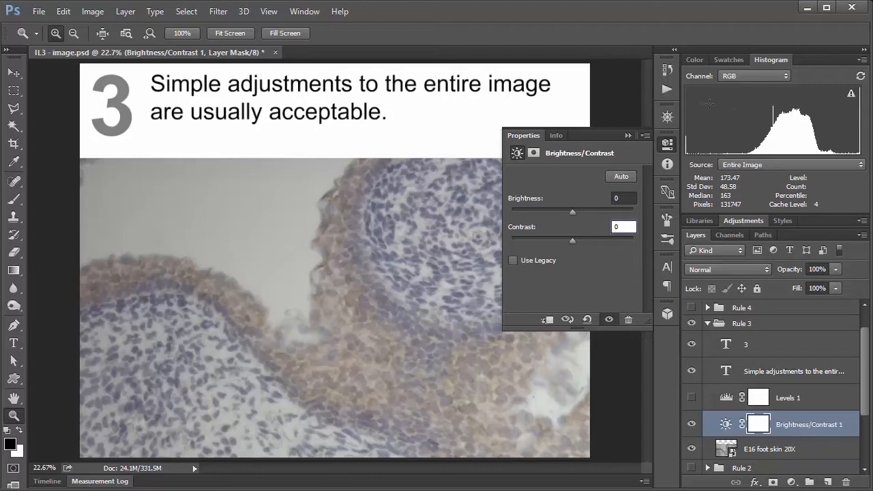
{"action": "mouse_move", "coordinate": [753, 115]}
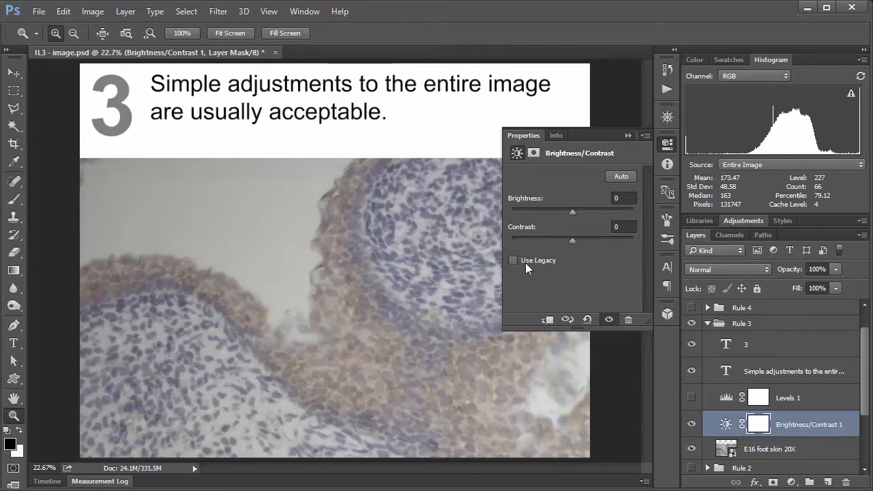
Enable Use Legacy and sweep brightness up to ~46, down to ~-64, settling near 4.
{"action": "left_click", "coordinate": [513, 261]}
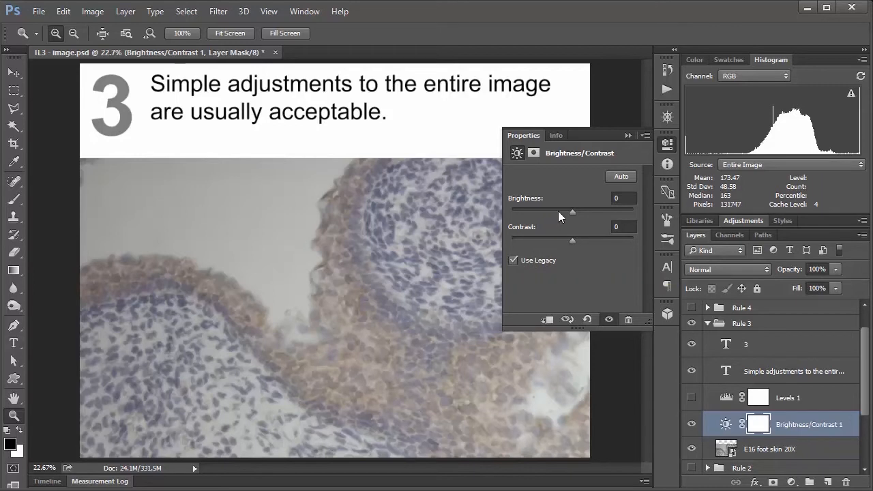
{"action": "left_click_drag", "start_coordinate": [573, 213], "coordinate": [576, 213]}
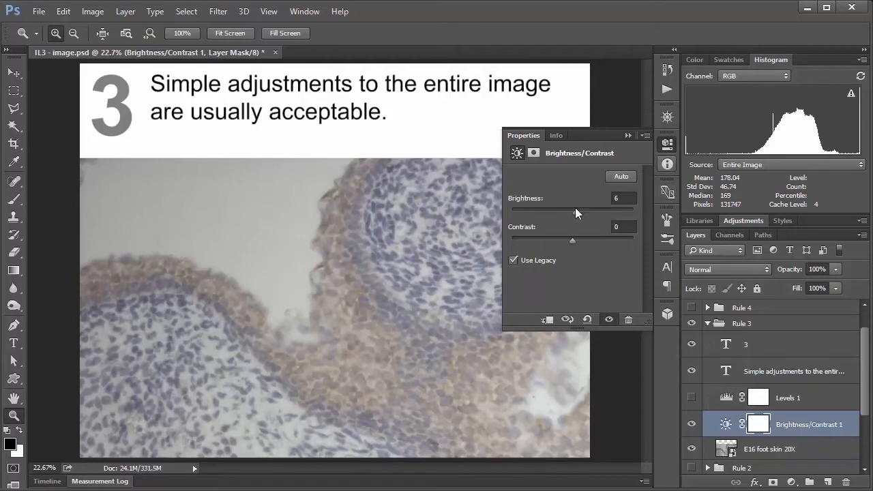
{"action": "left_click_drag", "start_coordinate": [576, 210], "coordinate": [585, 210]}
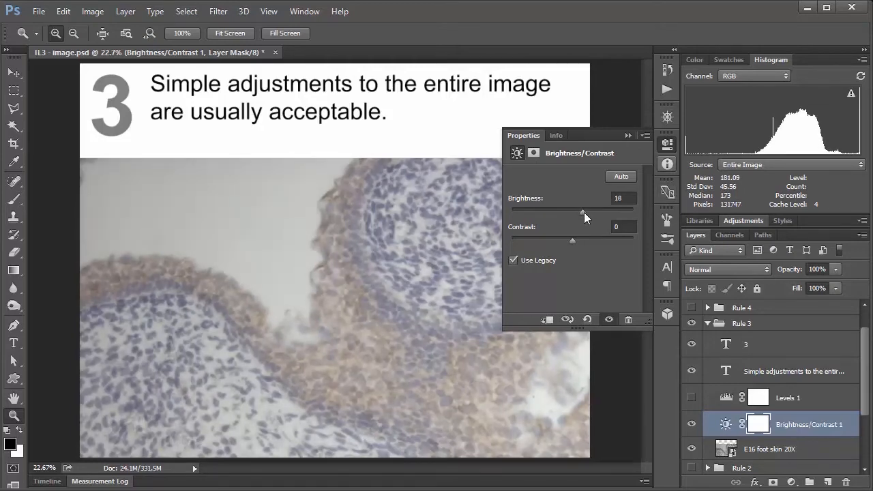
{"action": "left_click_drag", "start_coordinate": [581, 210], "coordinate": [591, 210]}
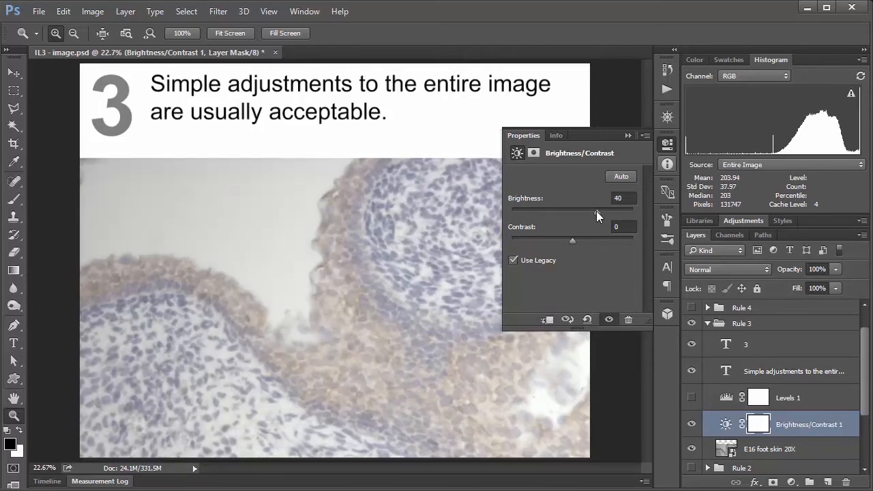
{"action": "left_click_drag", "start_coordinate": [588, 210], "coordinate": [600, 210]}
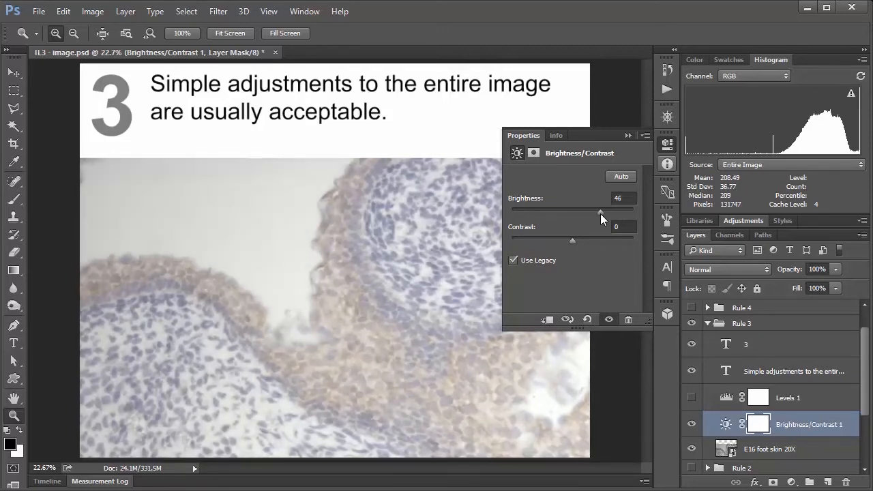
{"action": "left_click_drag", "start_coordinate": [600, 212], "coordinate": [553, 207]}
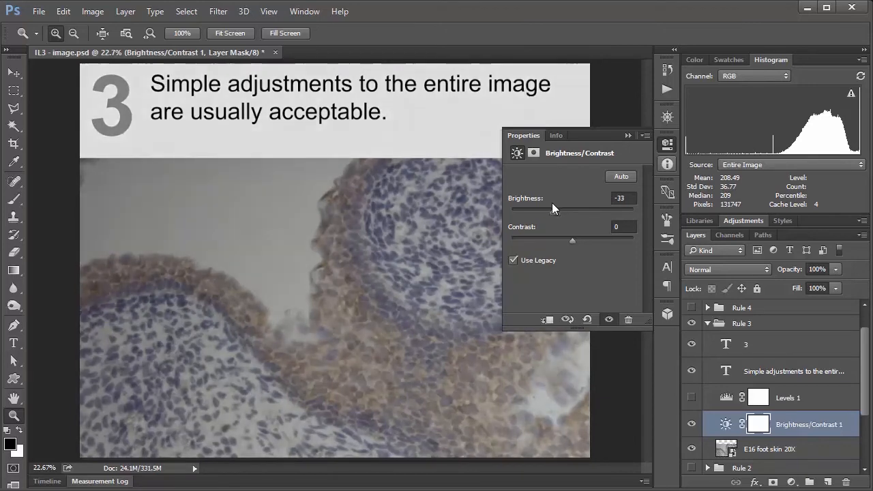
{"action": "left_click_drag", "start_coordinate": [553, 208], "coordinate": [543, 207]}
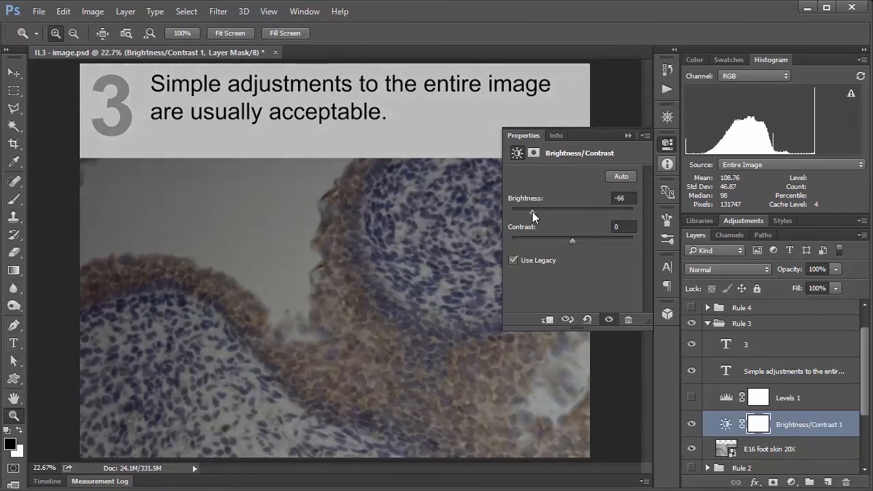
{"action": "left_click_drag", "start_coordinate": [510, 213], "coordinate": [576, 213]}
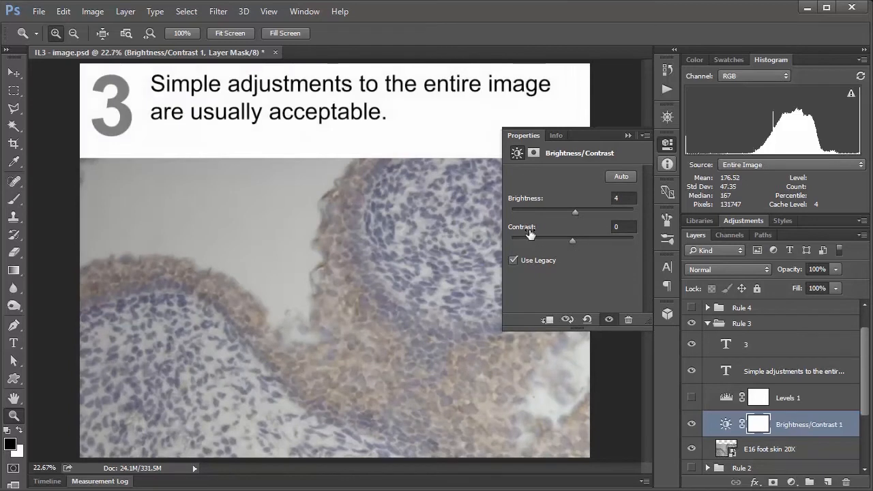
Reset brightness to zero and sweep the contrast up and back down.
{"action": "left_click_drag", "start_coordinate": [575, 211], "coordinate": [572, 211]}
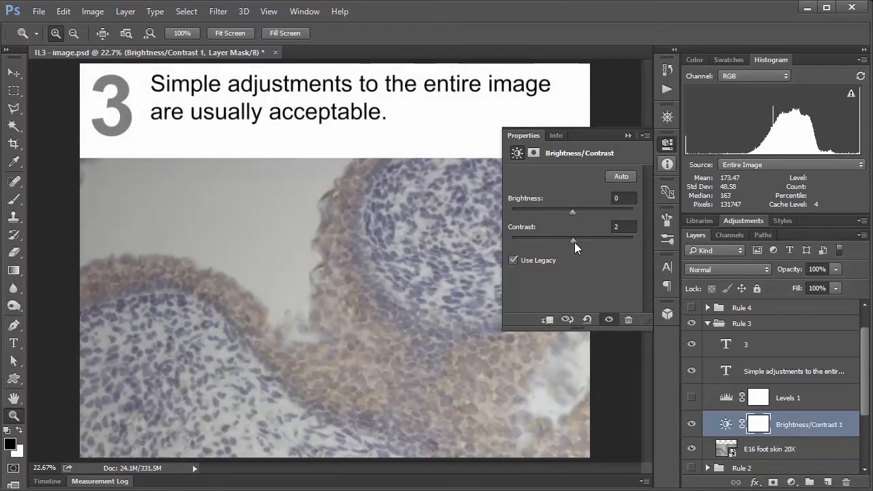
{"action": "left_click_drag", "start_coordinate": [572, 240], "coordinate": [581, 240]}
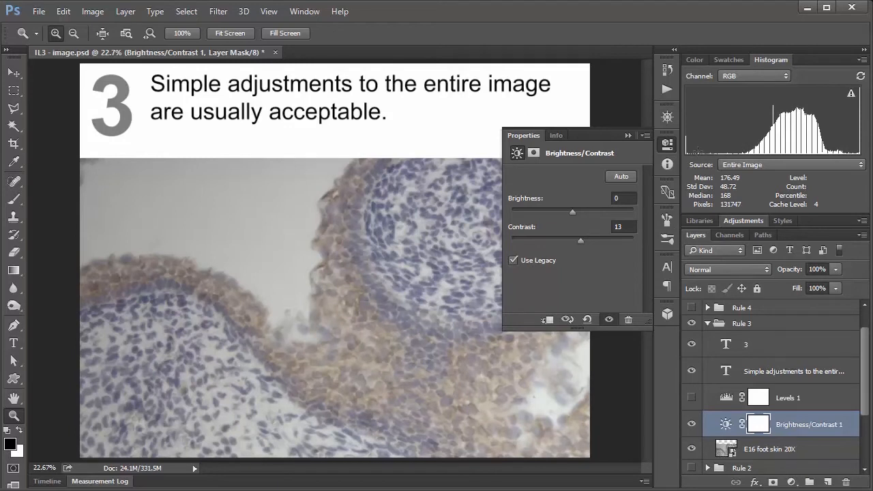
{"action": "mouse_move", "coordinate": [837, 161]}
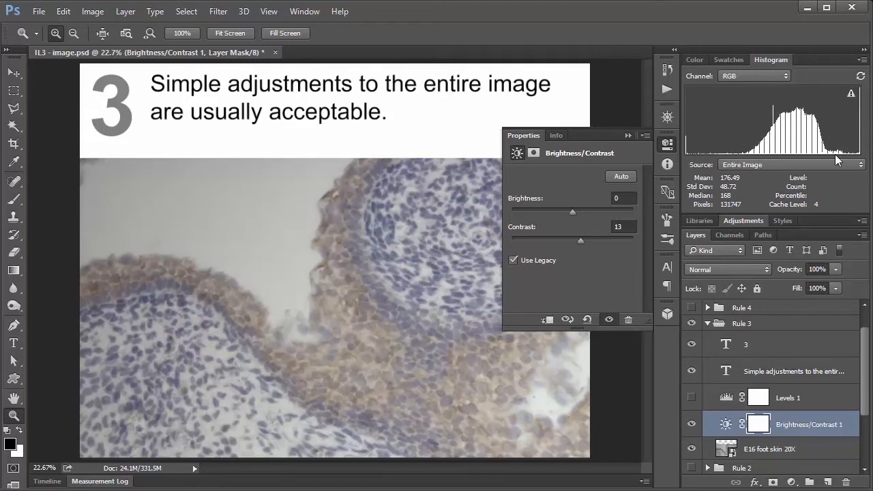
{"action": "left_click_drag", "start_coordinate": [581, 240], "coordinate": [587, 240]}
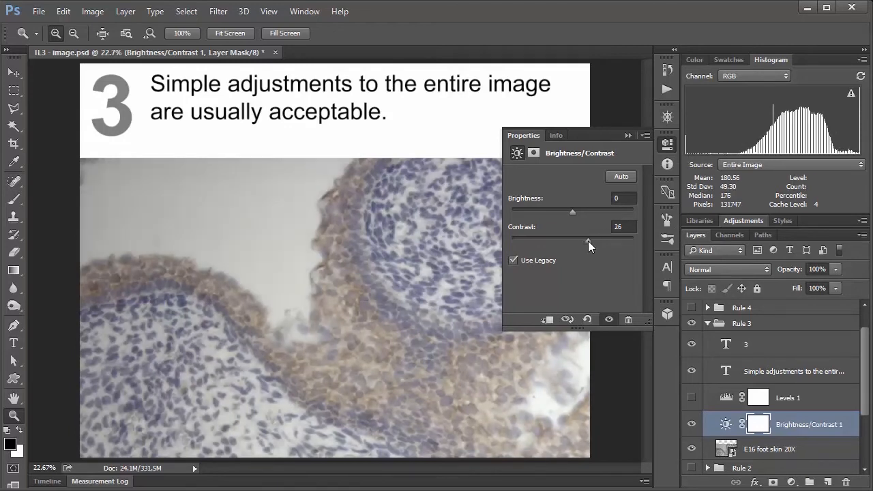
{"action": "left_click_drag", "start_coordinate": [588, 240], "coordinate": [595, 240]}
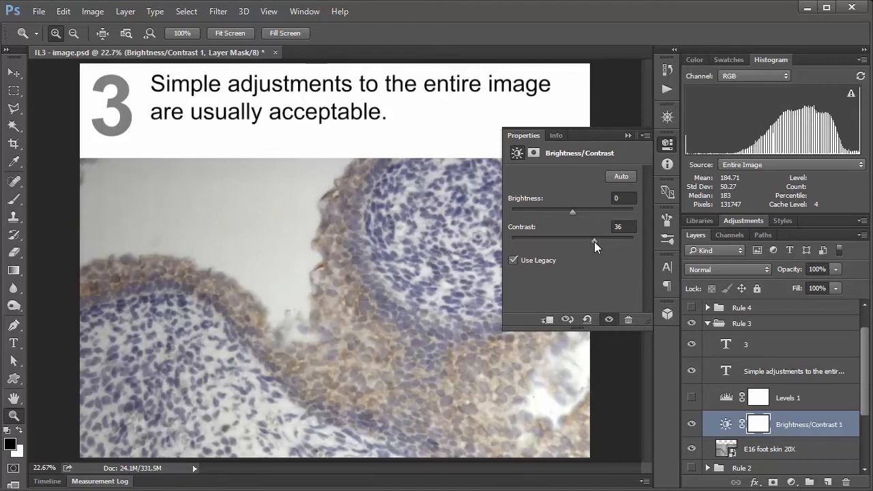
{"action": "left_click_drag", "start_coordinate": [595, 240], "coordinate": [591, 240]}
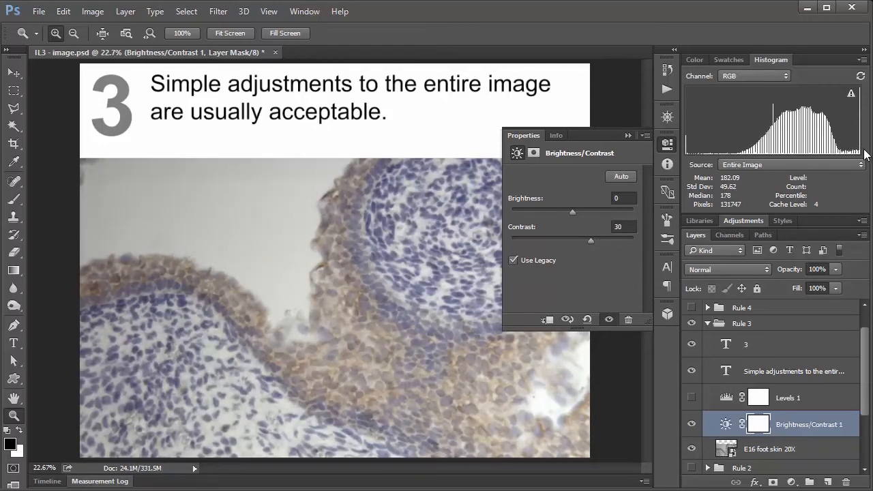
{"action": "left_click_drag", "start_coordinate": [591, 240], "coordinate": [584, 240]}
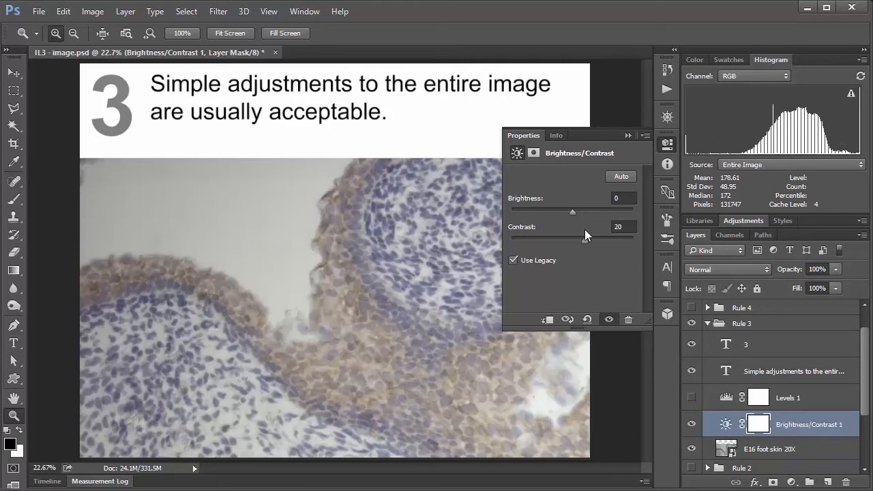
{"action": "mouse_move", "coordinate": [583, 216]}
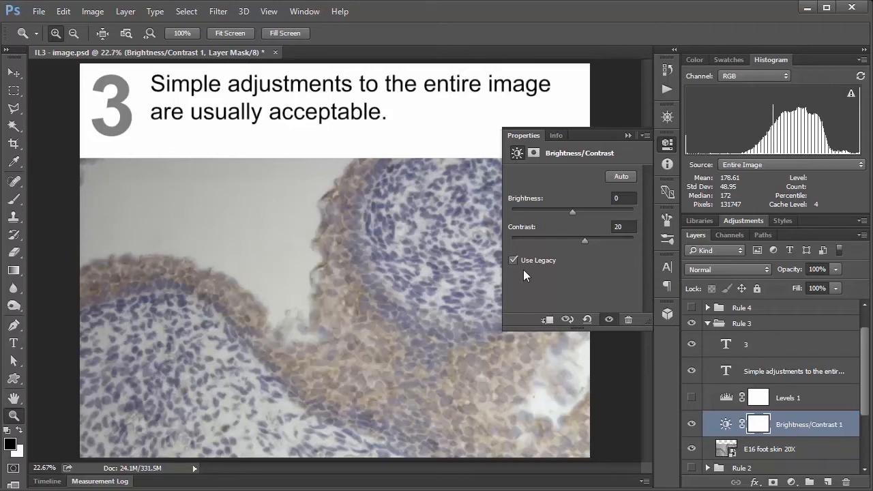
{"action": "mouse_move", "coordinate": [513, 265]}
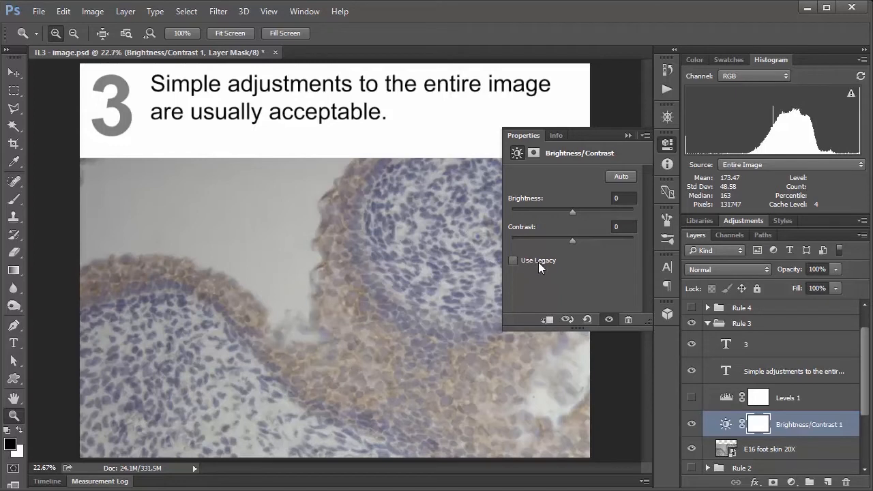
{"action": "mouse_move", "coordinate": [561, 266]}
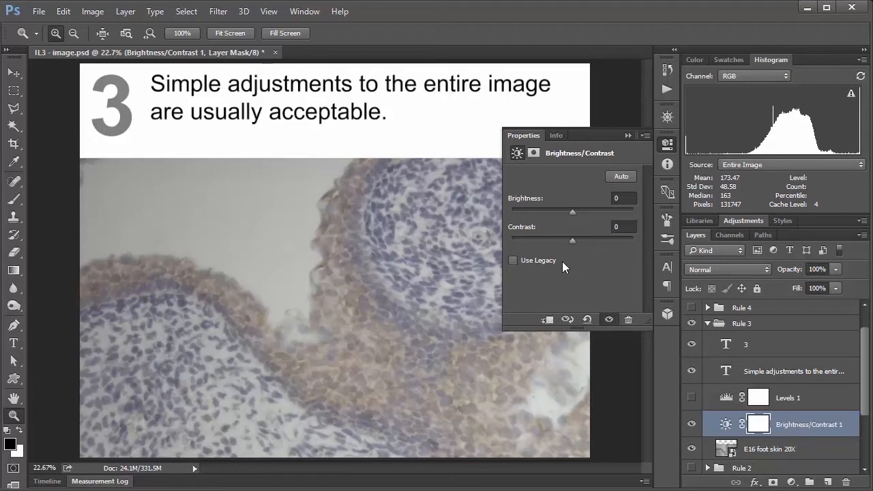
{"action": "mouse_move", "coordinate": [531, 279]}
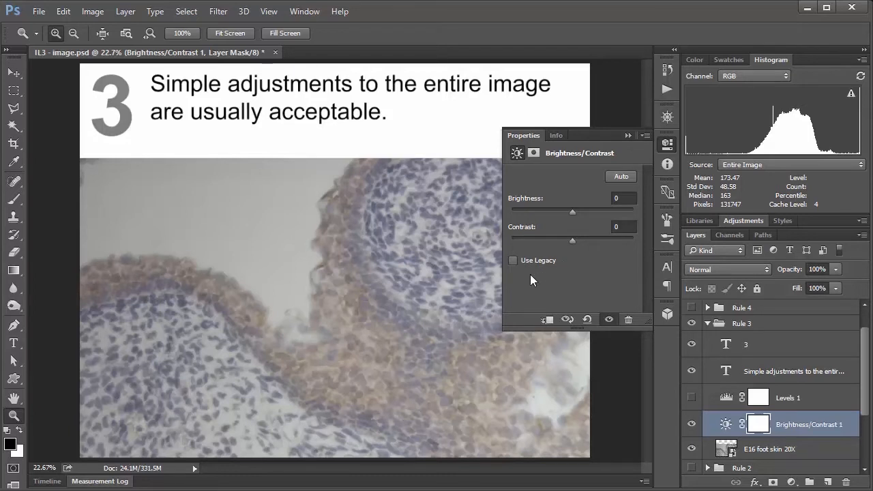
{"action": "mouse_move", "coordinate": [534, 262]}
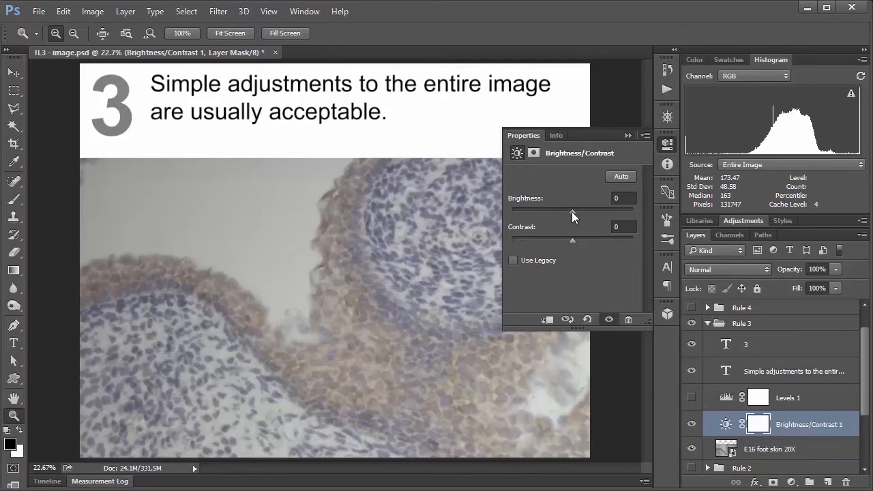
In non-legacy mode, sweep brightness to ~103 and ~-123, leaving it near -3.
{"action": "left_click_drag", "start_coordinate": [572, 212], "coordinate": [579, 212]}
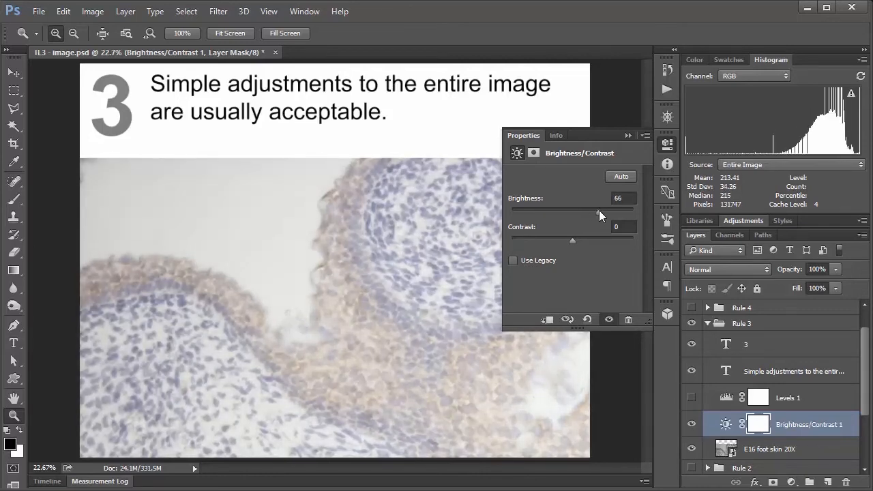
{"action": "left_click_drag", "start_coordinate": [573, 211], "coordinate": [610, 212]}
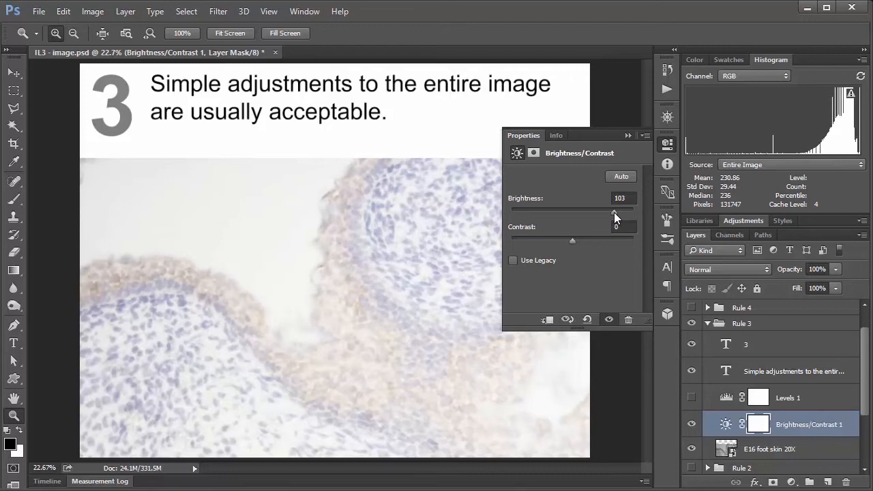
{"action": "left_click_drag", "start_coordinate": [614, 210], "coordinate": [603, 210]}
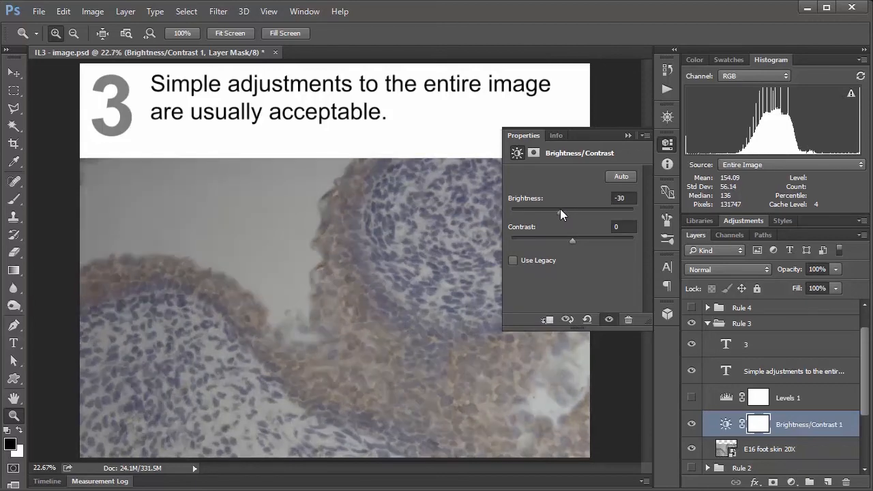
{"action": "left_click_drag", "start_coordinate": [559, 207], "coordinate": [529, 208]}
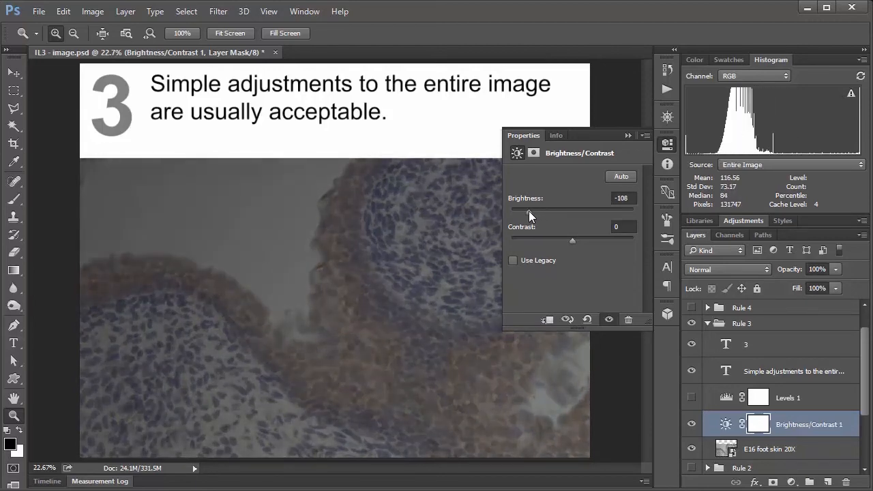
{"action": "left_click_drag", "start_coordinate": [529, 213], "coordinate": [521, 213]}
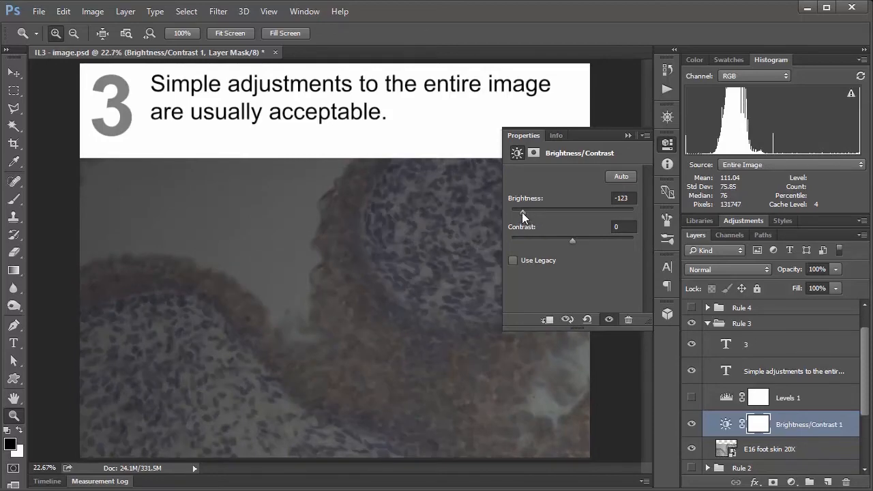
{"action": "left_click_drag", "start_coordinate": [519, 210], "coordinate": [573, 210]}
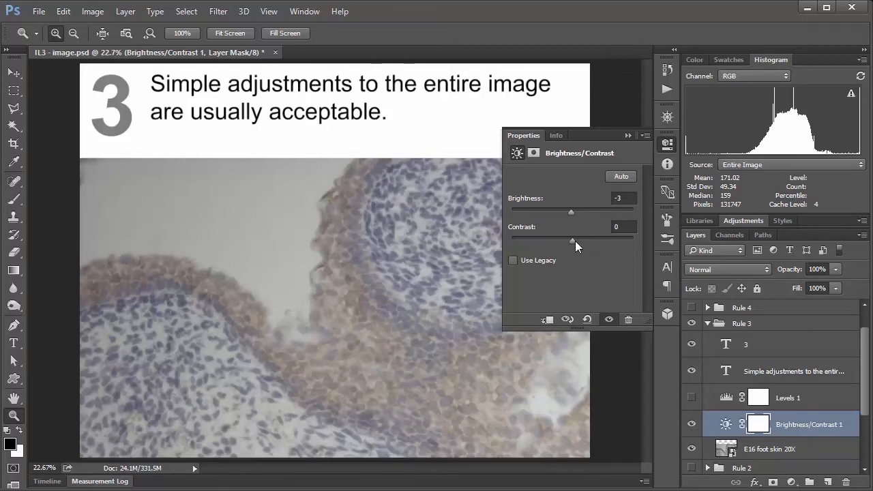
Swing contrast to ~69 and ~-19, settle near 6, then switch the adjustment off.
{"action": "left_click_drag", "start_coordinate": [570, 241], "coordinate": [614, 240]}
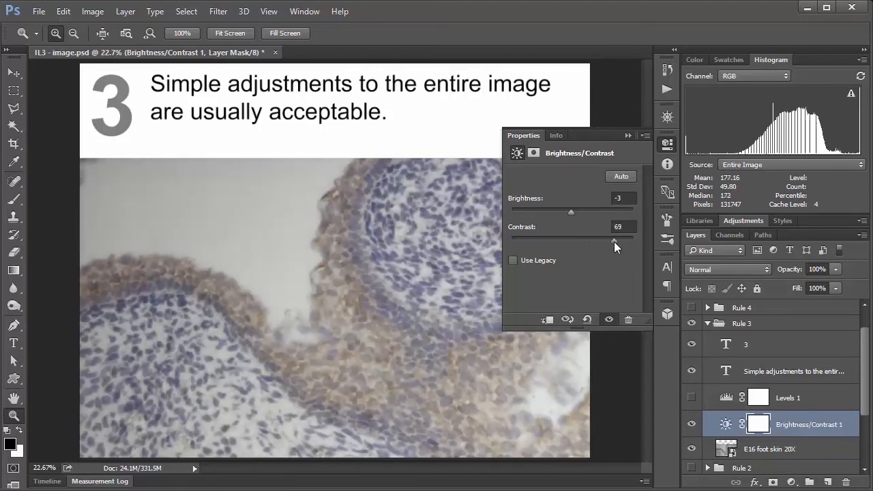
{"action": "left_click_drag", "start_coordinate": [613, 239], "coordinate": [548, 239]}
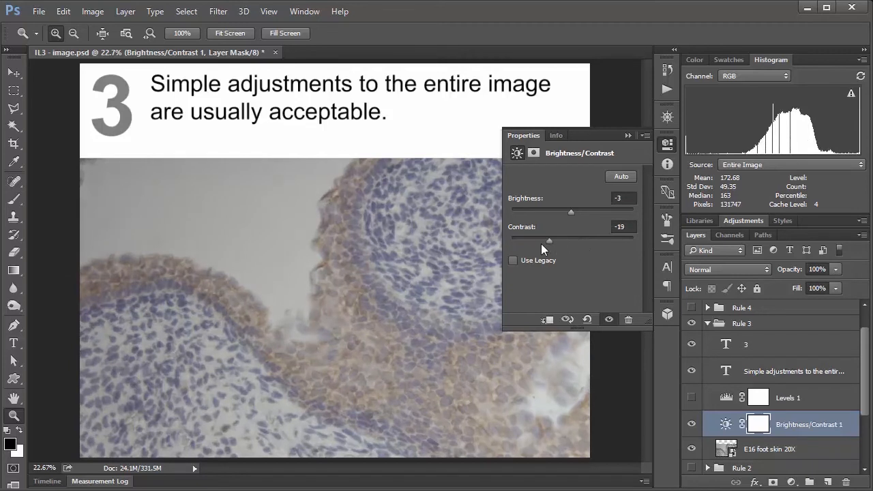
{"action": "left_click_drag", "start_coordinate": [548, 238], "coordinate": [525, 237]}
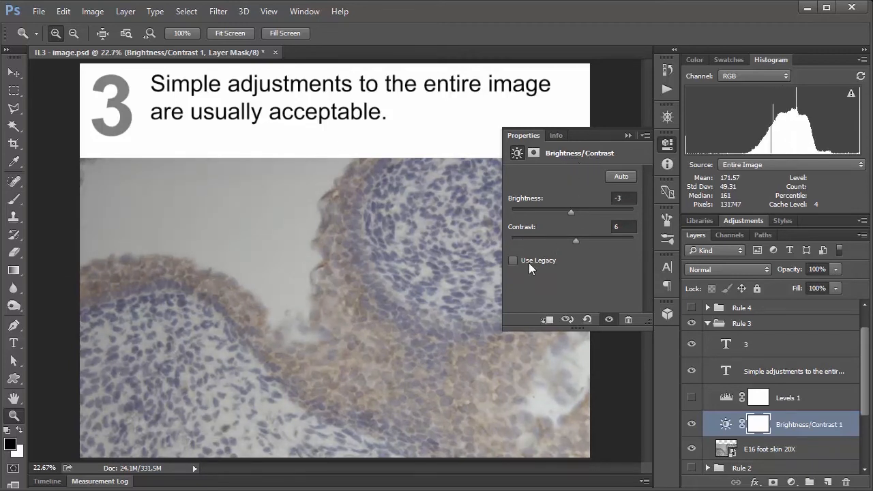
{"action": "left_click", "coordinate": [513, 259]}
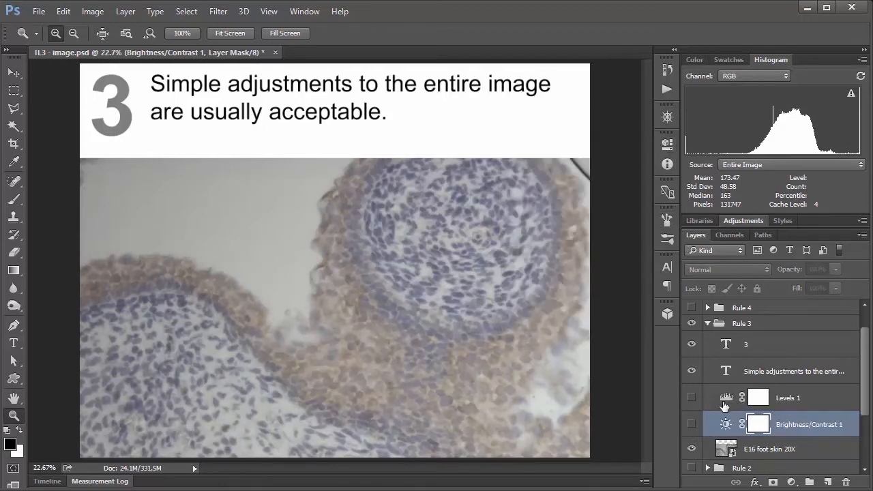
Set the embryo image's Levels to black 53, midtone 1.00, white 224.
{"action": "left_click", "coordinate": [789, 399]}
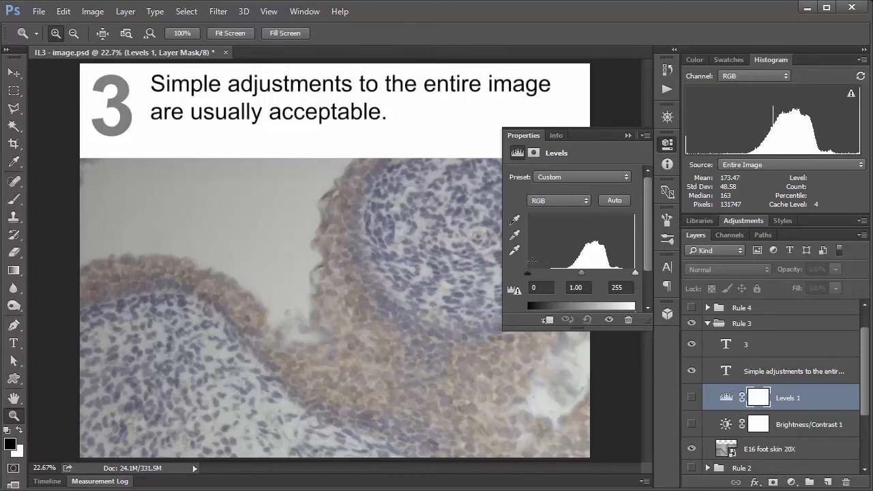
{"action": "mouse_move", "coordinate": [532, 280]}
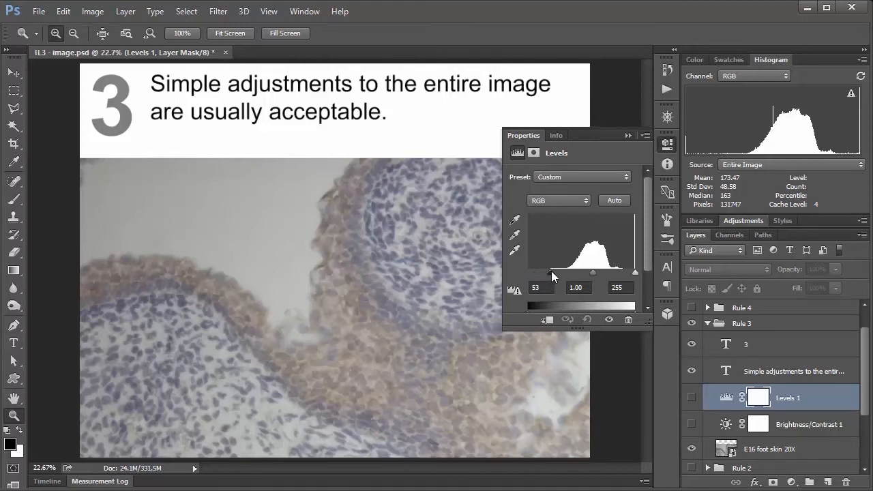
{"action": "left_click_drag", "start_coordinate": [636, 273], "coordinate": [619, 273]}
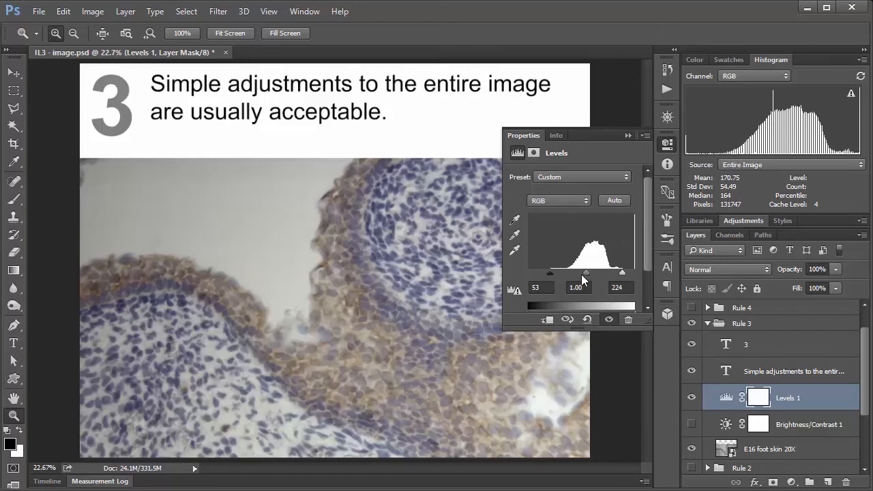
{"action": "mouse_move", "coordinate": [586, 275]}
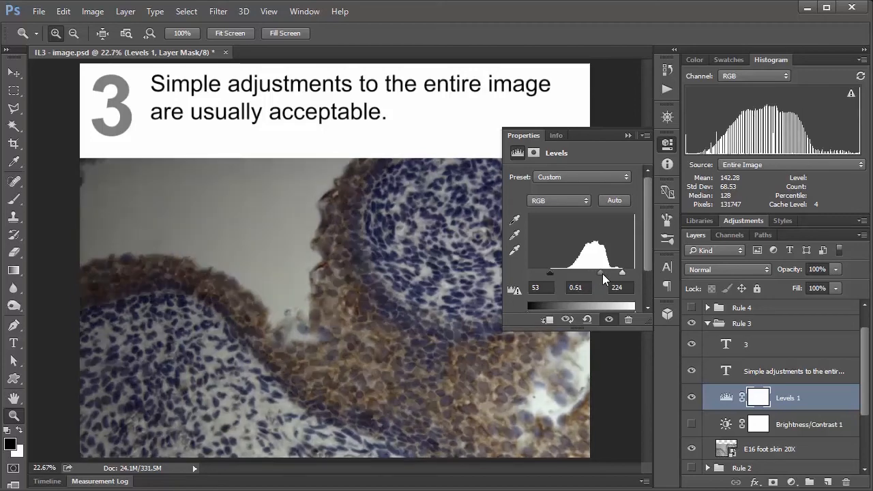
{"action": "left_click_drag", "start_coordinate": [621, 272], "coordinate": [602, 271]}
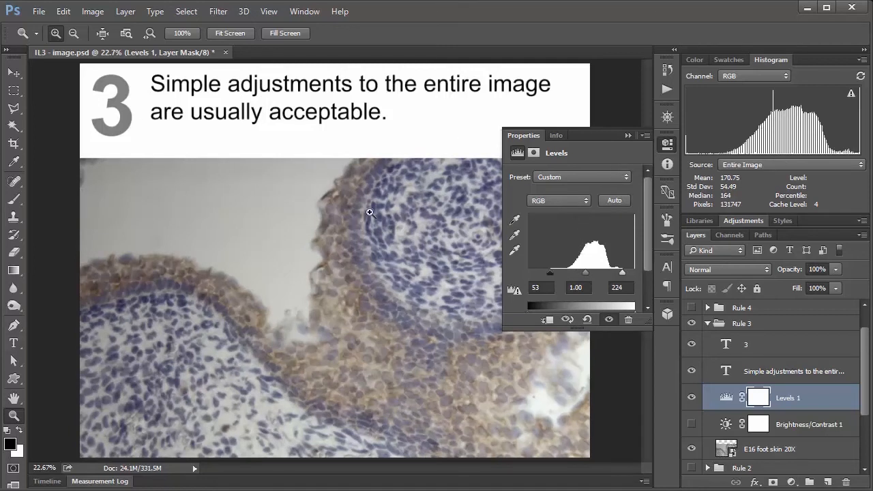
{"action": "mouse_move", "coordinate": [270, 259]}
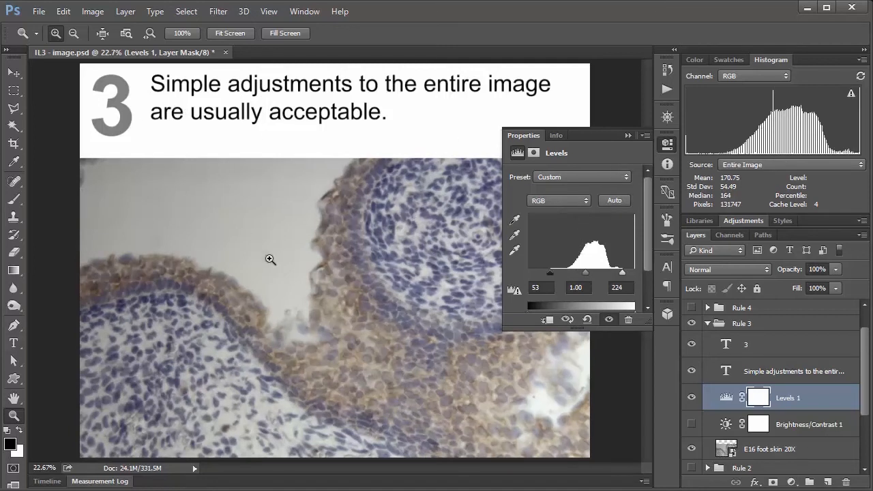
{"action": "mouse_move", "coordinate": [341, 234]}
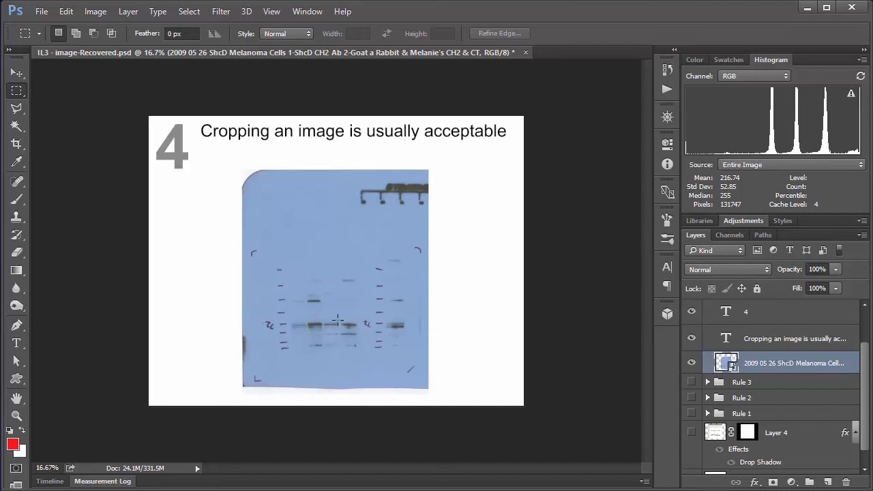
{"action": "mouse_move", "coordinate": [285, 293]}
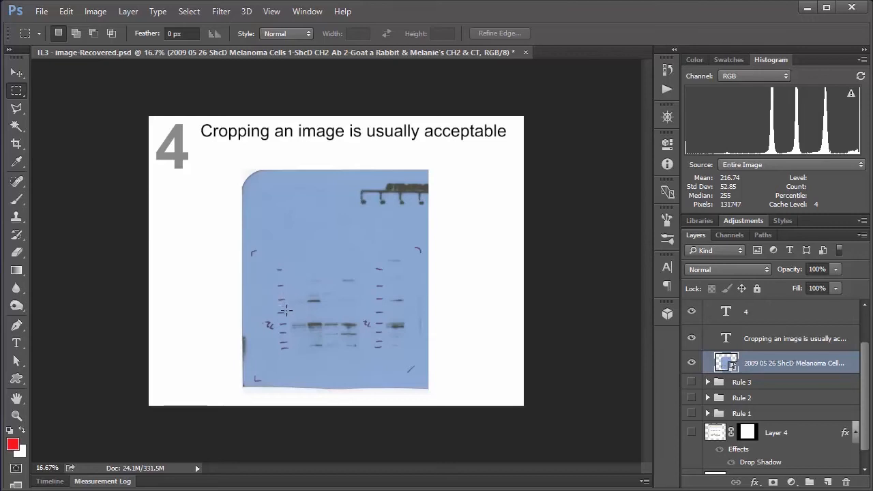
Select a rectangle around the blot's central bands for the layer mask.
{"action": "left_click_drag", "start_coordinate": [284, 307], "coordinate": [366, 351]}
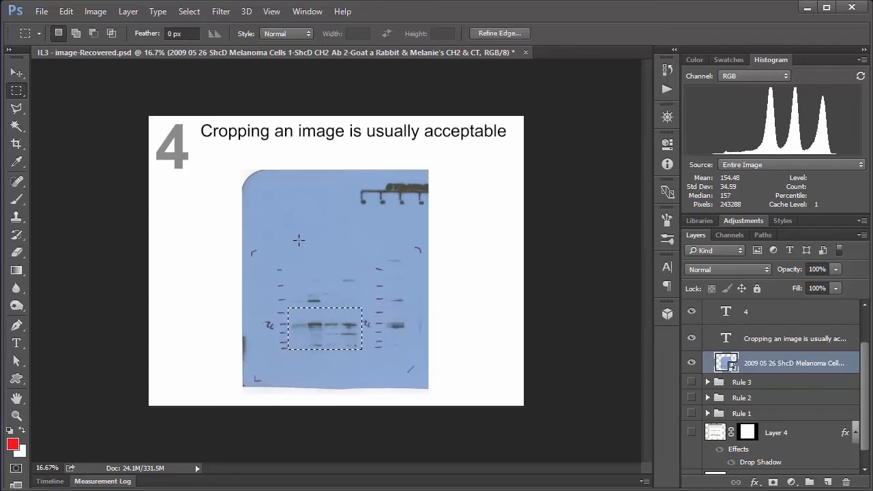
{"action": "mouse_move", "coordinate": [379, 250]}
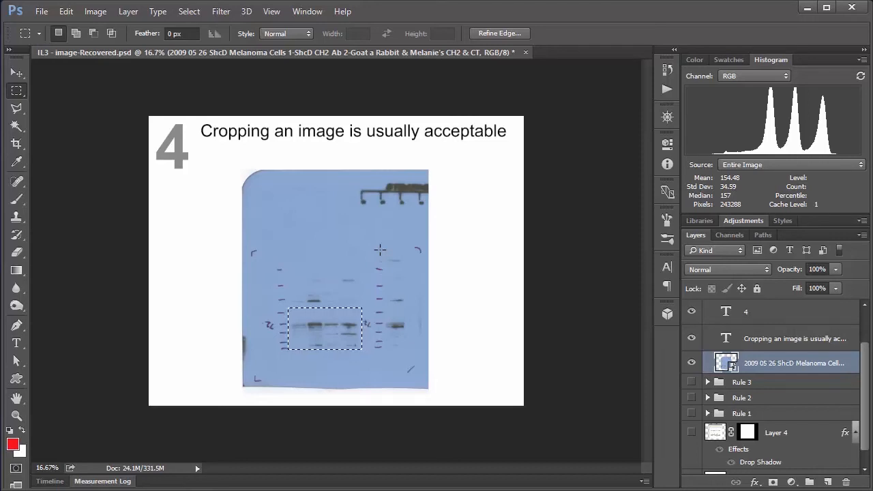
{"action": "mouse_move", "coordinate": [382, 272]}
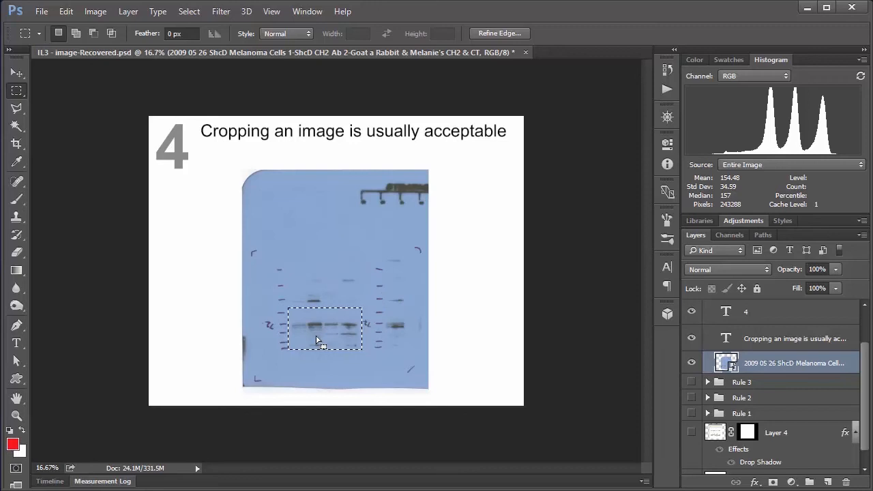
{"action": "mouse_move", "coordinate": [387, 366]}
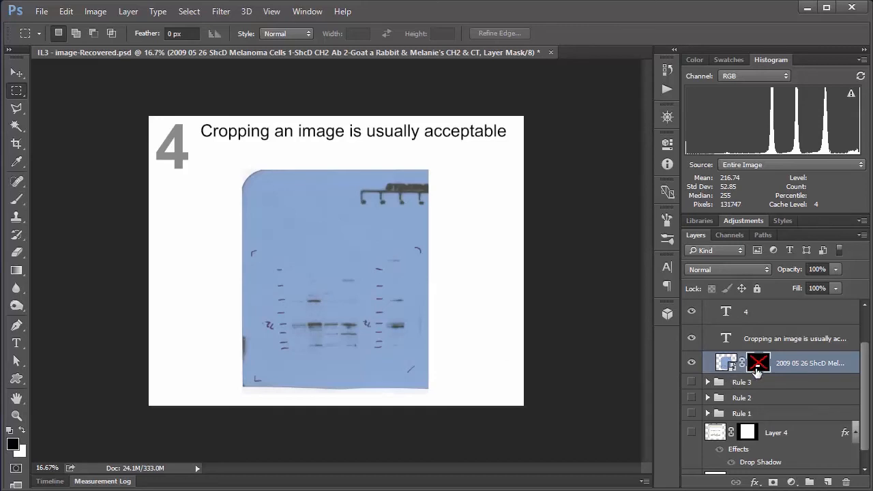
Mask the blot down to the central band strip and marquee-select an area just right of it.
{"action": "left_click", "coordinate": [758, 362]}
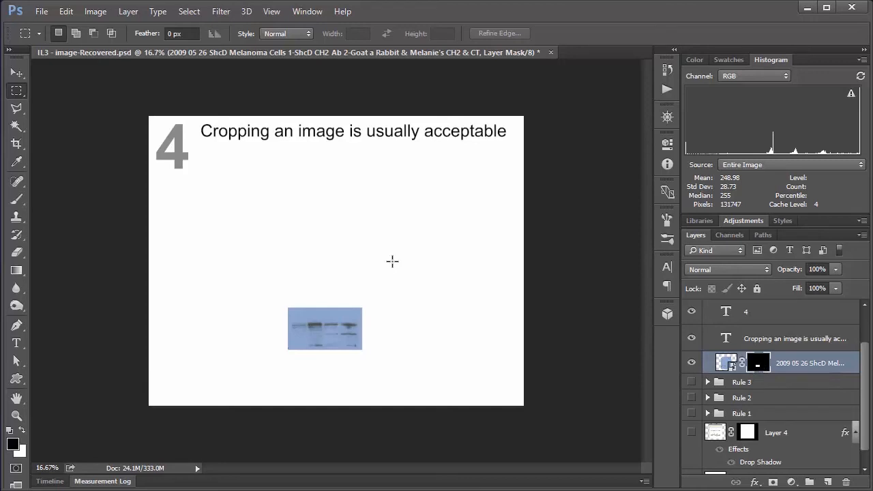
{"action": "mouse_move", "coordinate": [344, 300]}
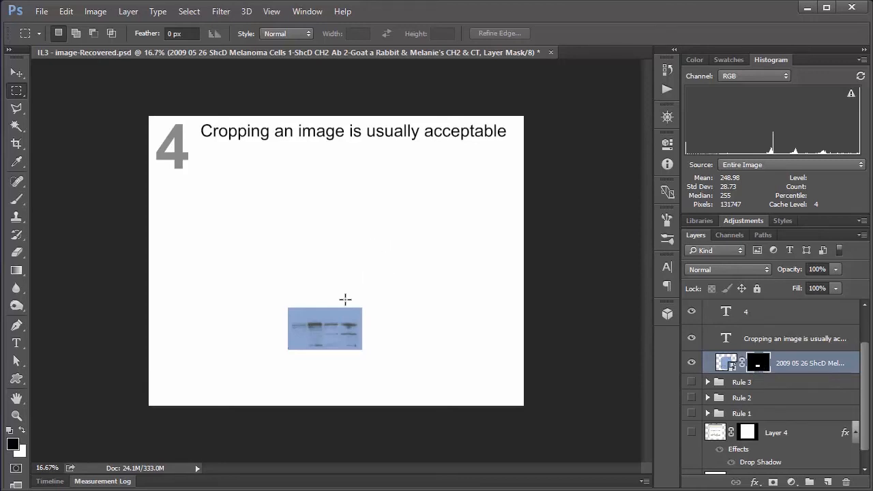
{"action": "mouse_move", "coordinate": [340, 303]}
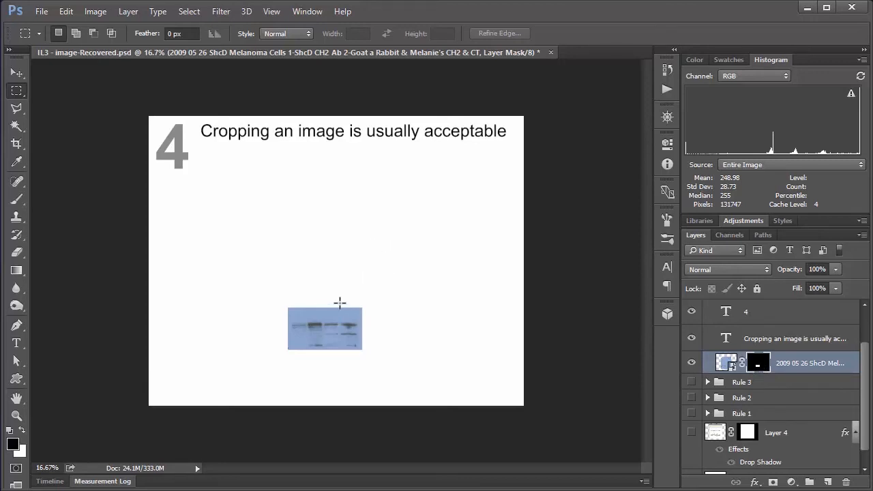
{"action": "left_click_drag", "start_coordinate": [339, 303], "coordinate": [365, 352]}
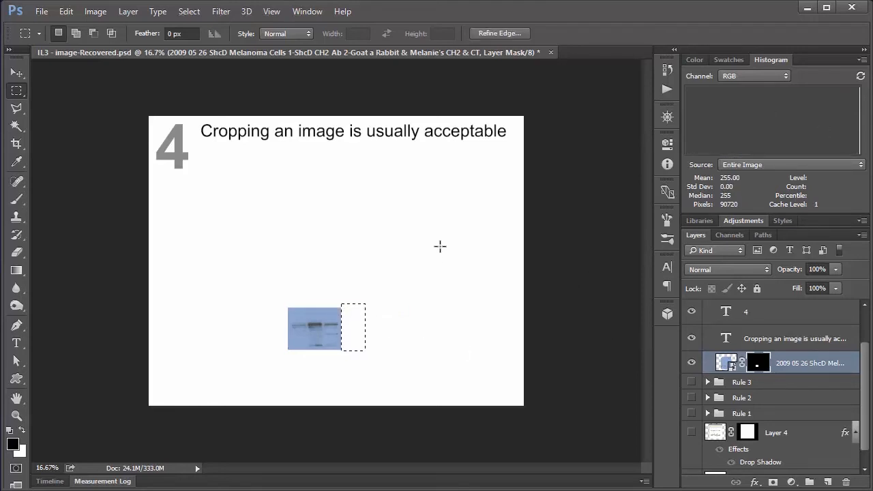
{"action": "mouse_move", "coordinate": [437, 255]}
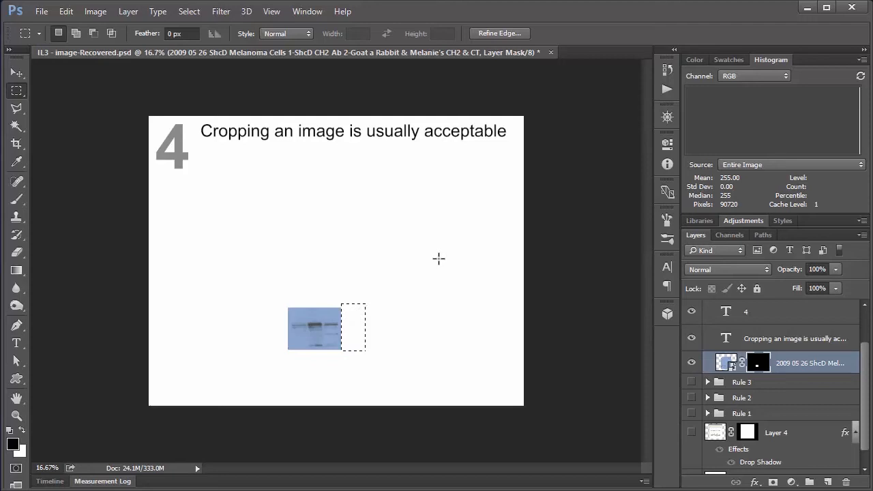
{"action": "mouse_move", "coordinate": [584, 352]}
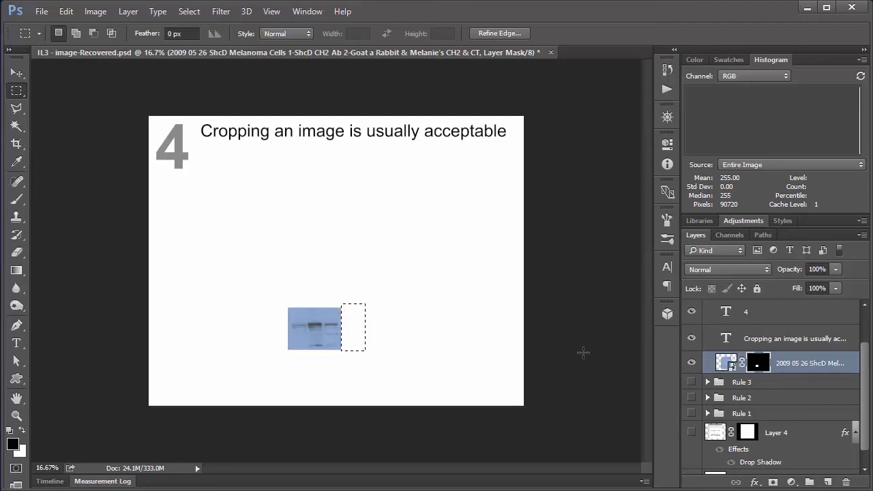
{"action": "mouse_move", "coordinate": [566, 323]}
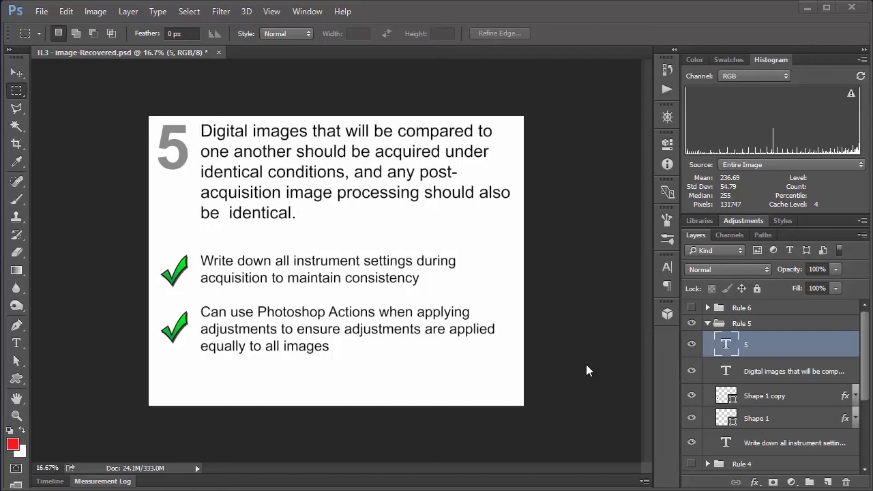
{"action": "mouse_move", "coordinate": [527, 264]}
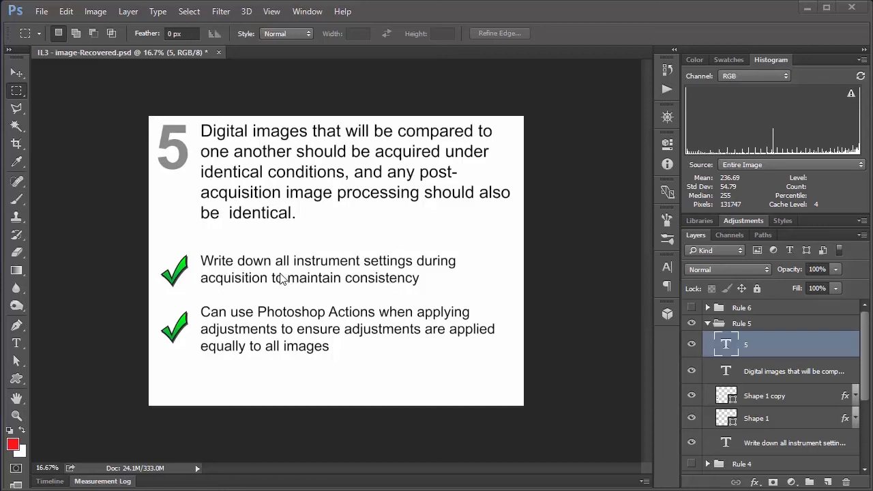
{"action": "mouse_move", "coordinate": [219, 275]}
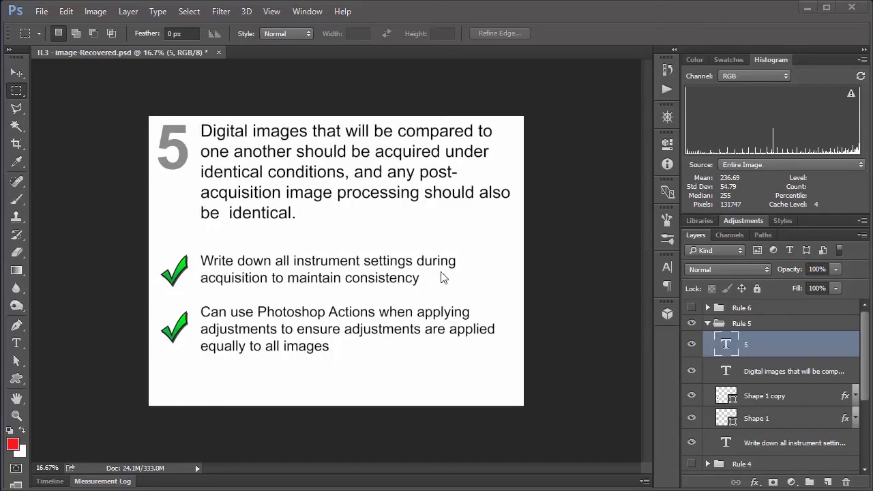
{"action": "mouse_move", "coordinate": [488, 278]}
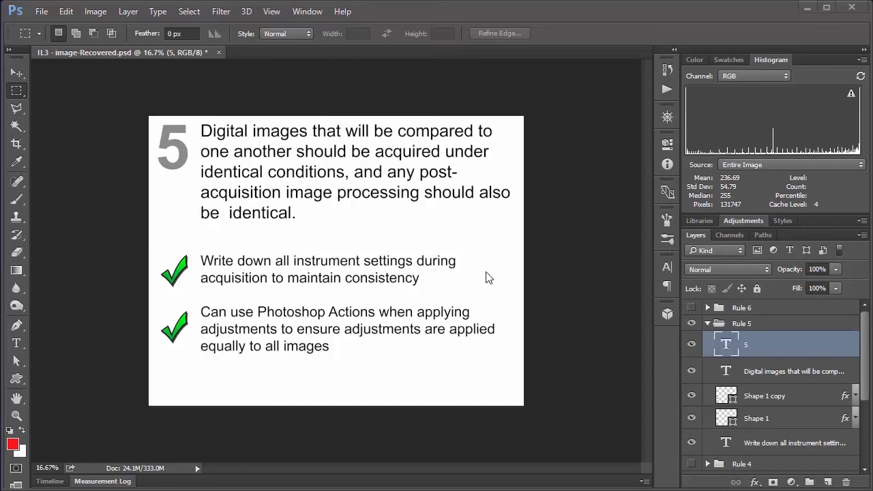
{"action": "mouse_move", "coordinate": [469, 275]}
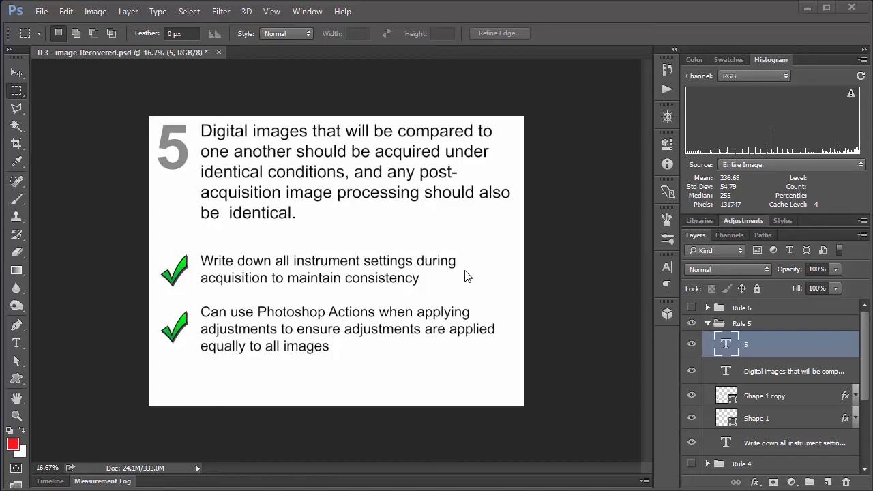
{"action": "mouse_move", "coordinate": [439, 267]}
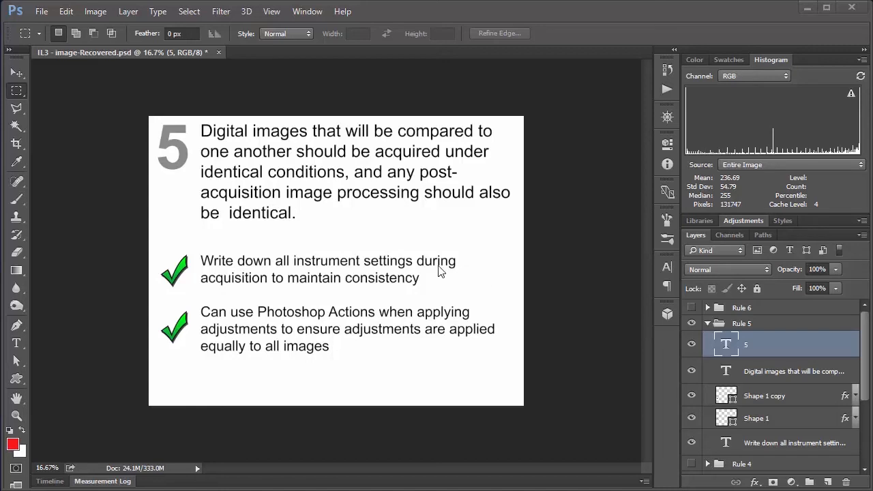
{"action": "mouse_move", "coordinate": [450, 276]}
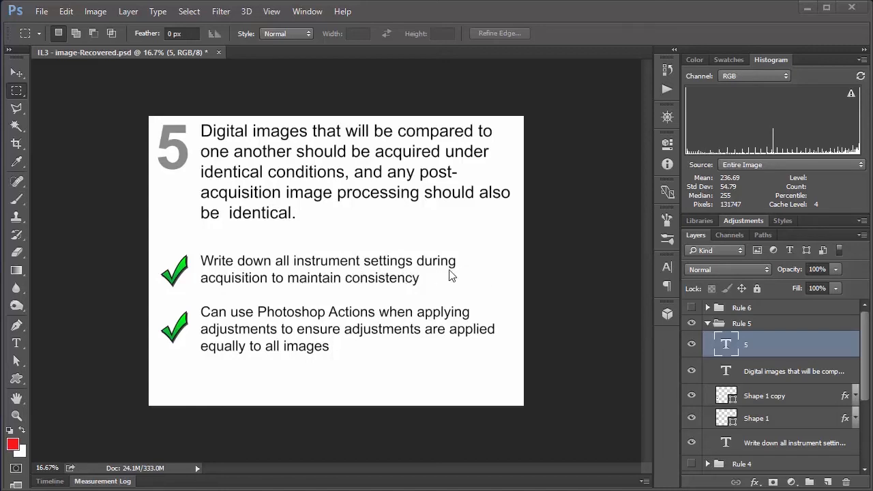
{"action": "mouse_move", "coordinate": [495, 278]}
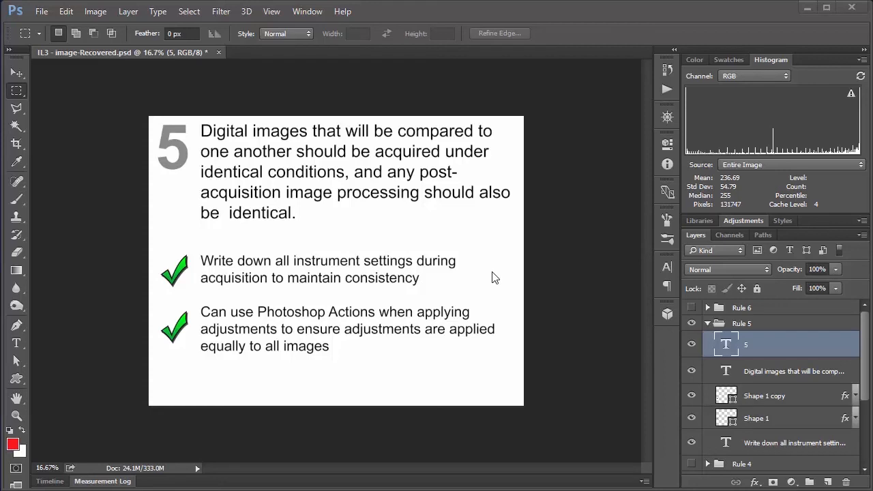
{"action": "mouse_move", "coordinate": [442, 286]}
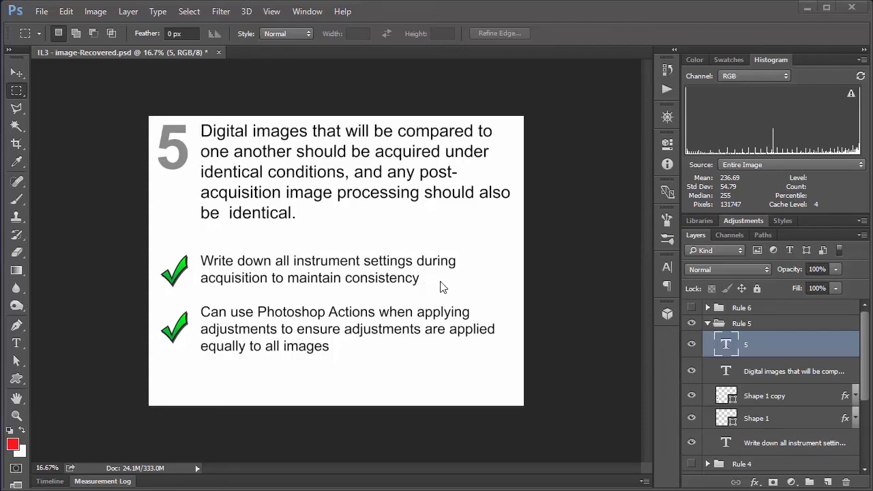
{"action": "mouse_move", "coordinate": [429, 265]}
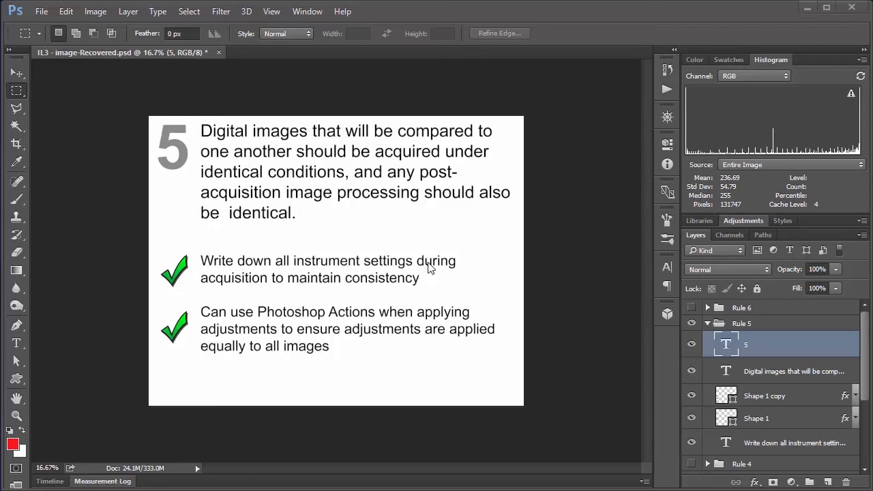
{"action": "mouse_move", "coordinate": [439, 283]}
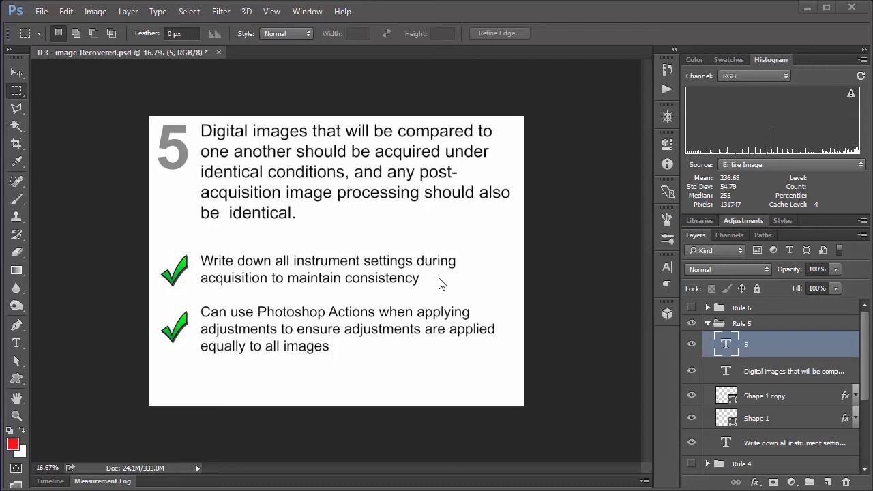
{"action": "mouse_move", "coordinate": [275, 363]}
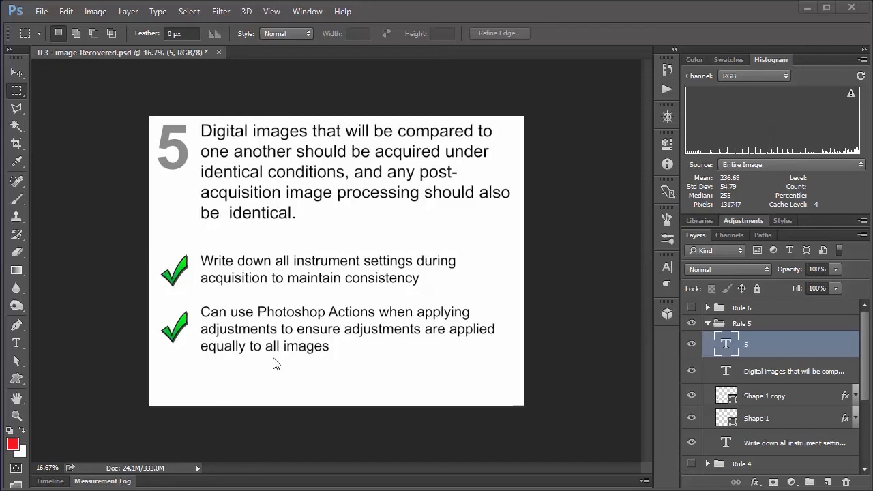
{"action": "mouse_move", "coordinate": [216, 344]}
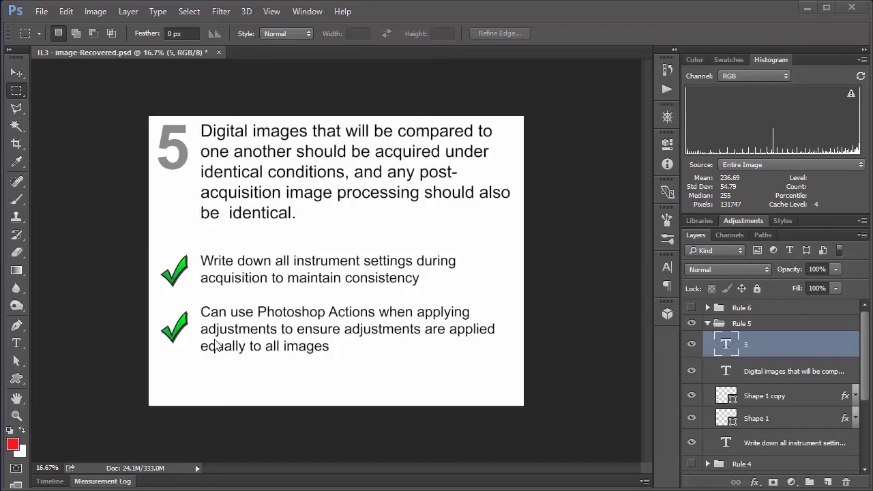
{"action": "mouse_move", "coordinate": [316, 352]}
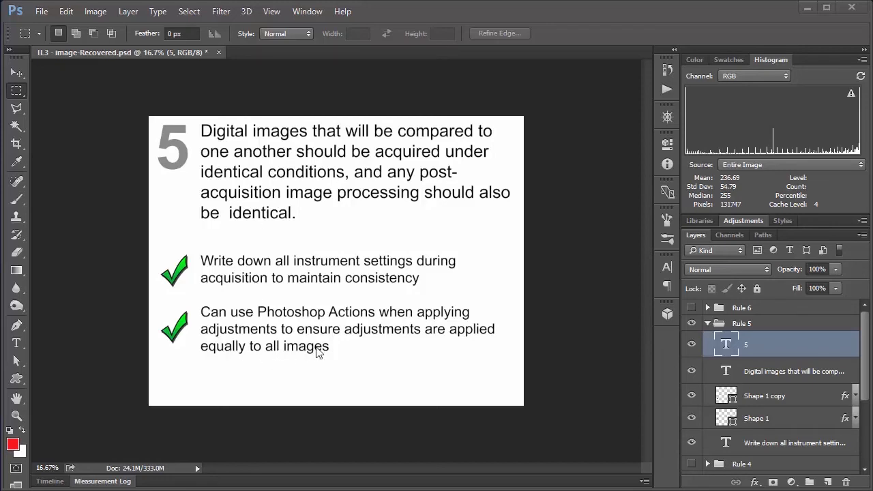
{"action": "mouse_move", "coordinate": [363, 349]}
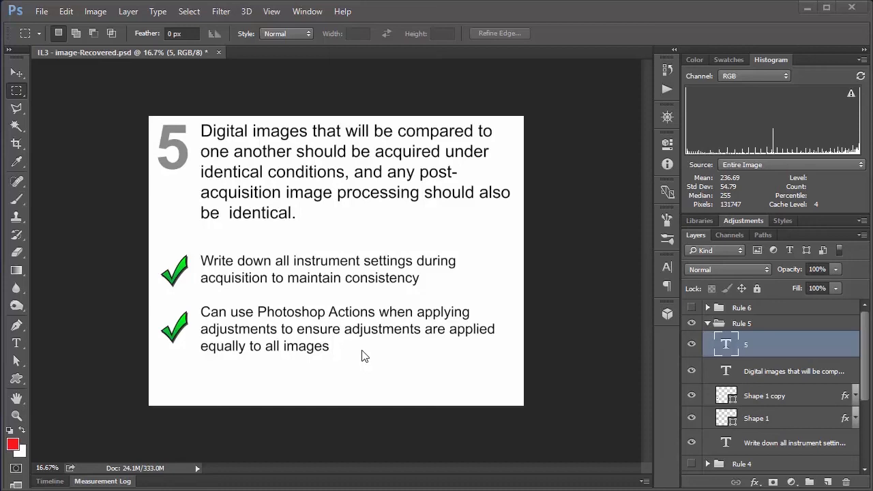
{"action": "mouse_move", "coordinate": [327, 326]}
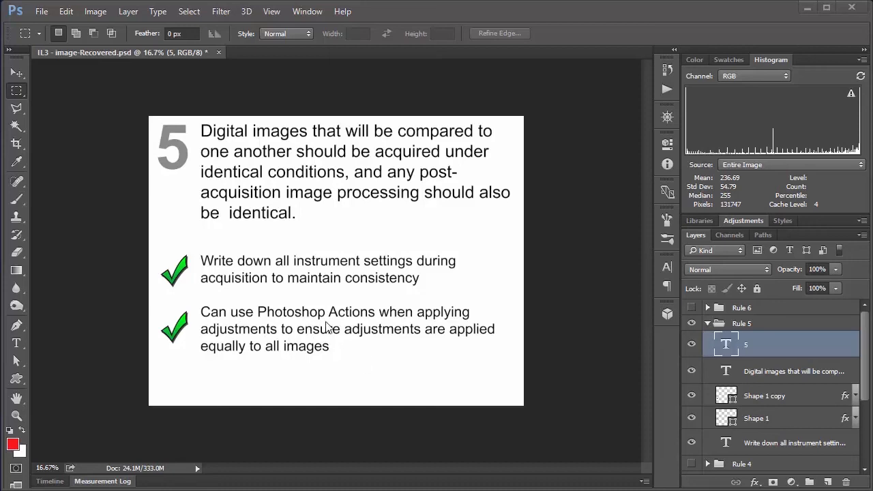
{"action": "mouse_move", "coordinate": [361, 350]}
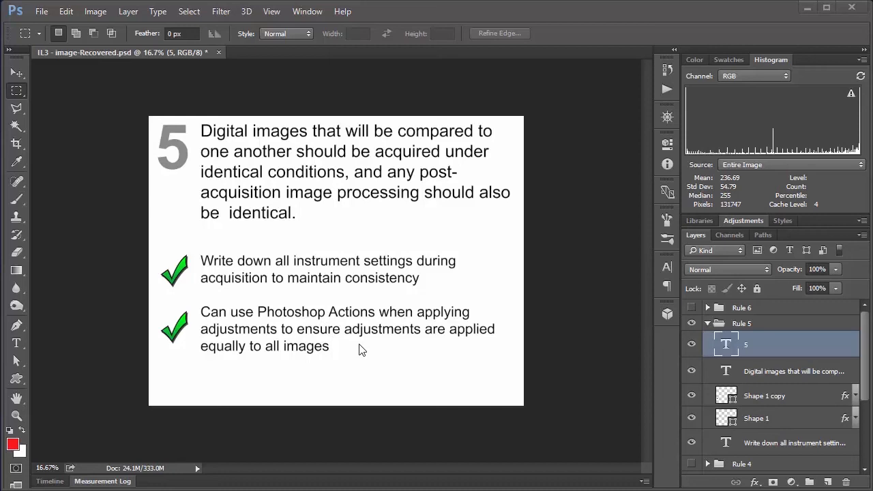
{"action": "mouse_move", "coordinate": [382, 349]}
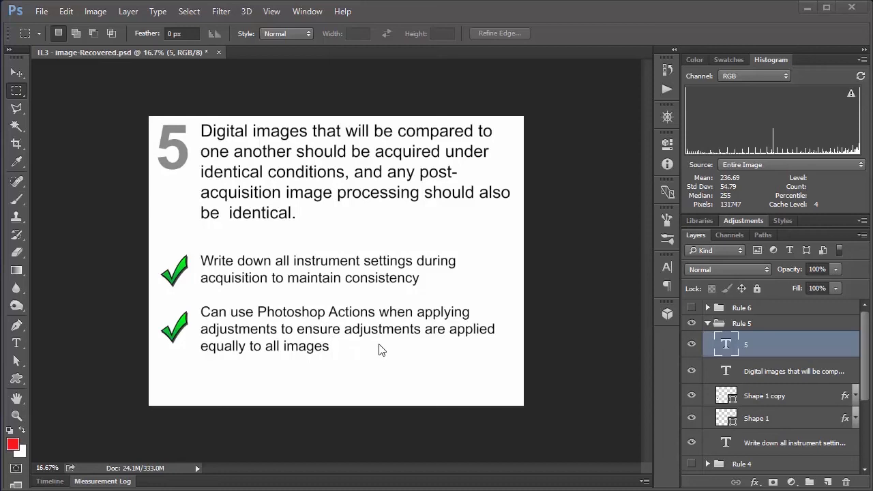
{"action": "mouse_move", "coordinate": [371, 357]}
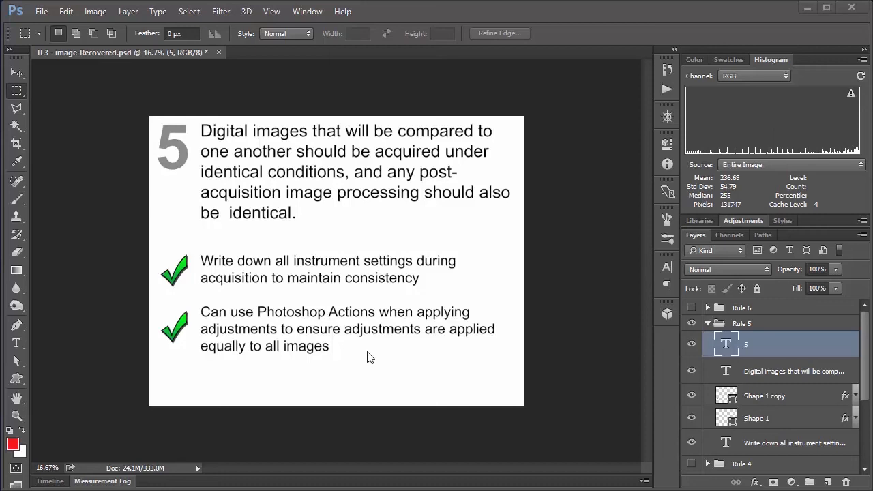
{"action": "mouse_move", "coordinate": [360, 363]}
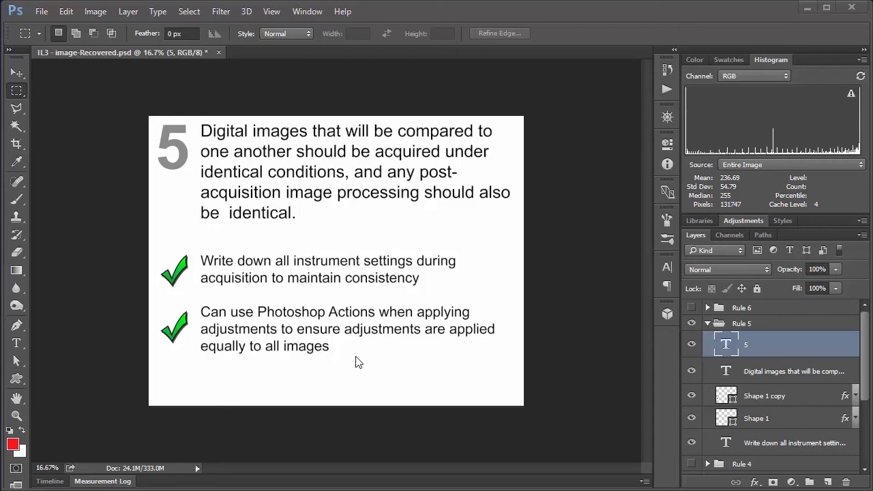
{"action": "mouse_move", "coordinate": [363, 357]}
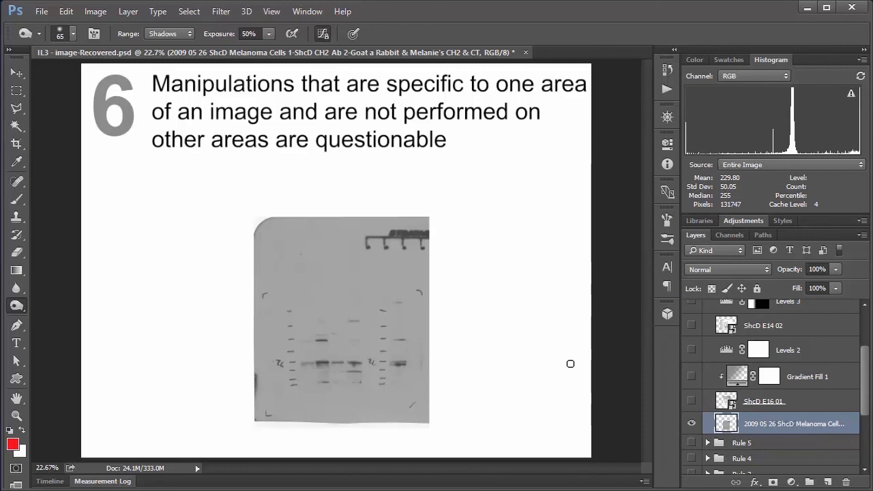
{"action": "mouse_move", "coordinate": [469, 369]}
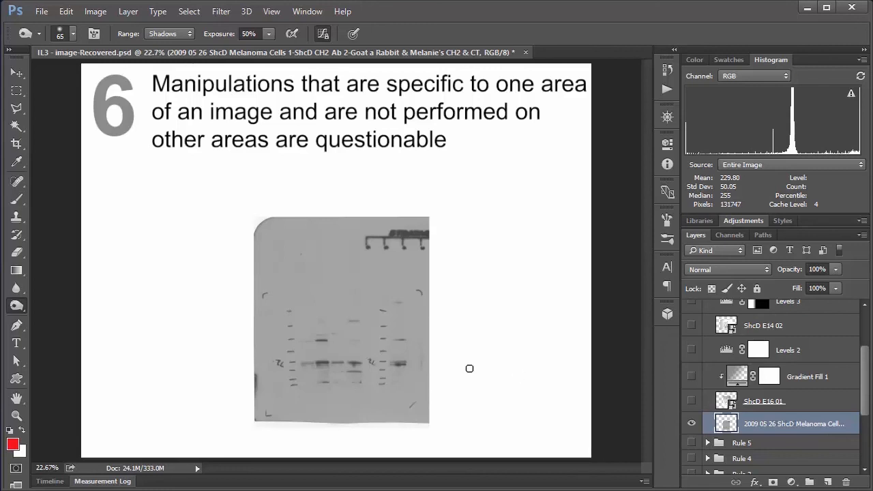
{"action": "mouse_move", "coordinate": [507, 264]}
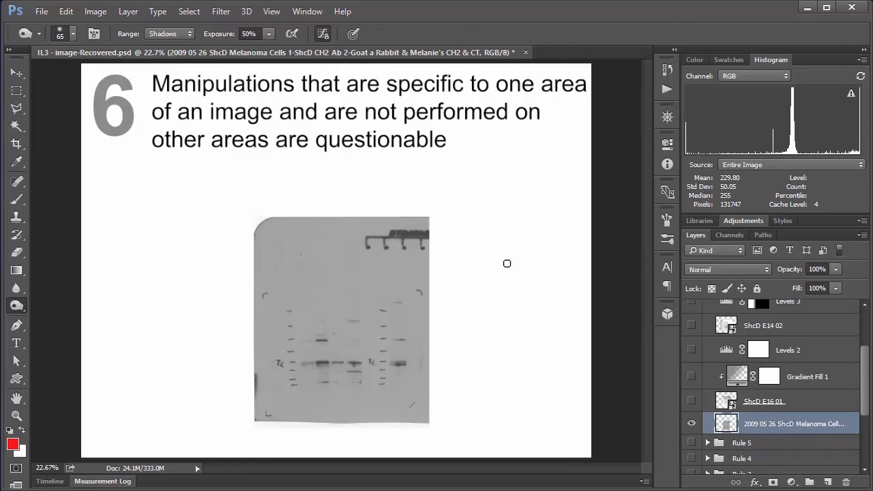
{"action": "mouse_move", "coordinate": [505, 328]}
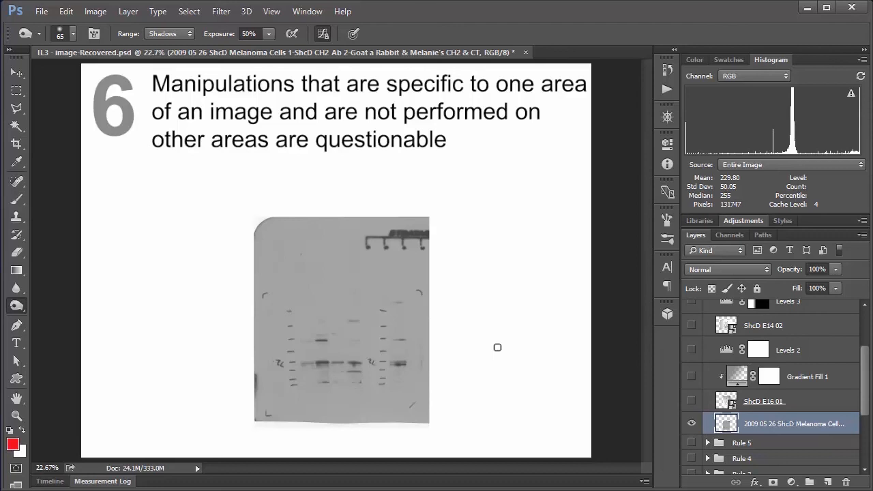
{"action": "mouse_move", "coordinate": [410, 306]}
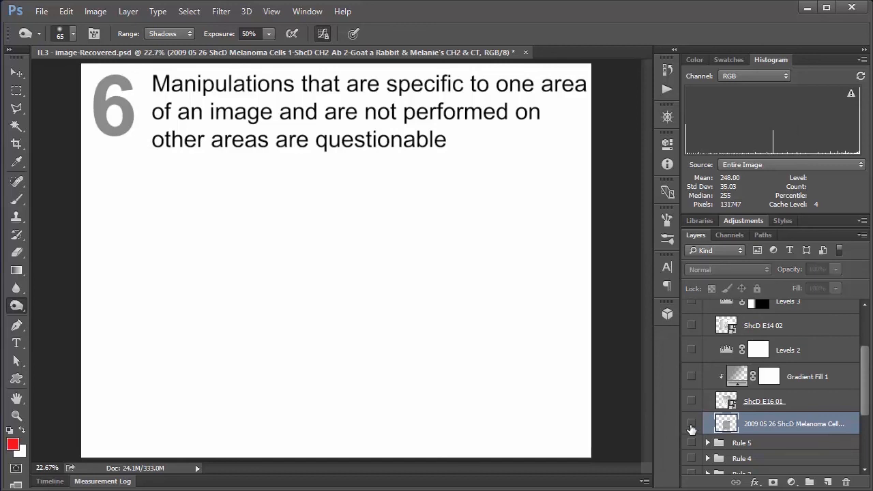
{"action": "mouse_move", "coordinate": [690, 408]}
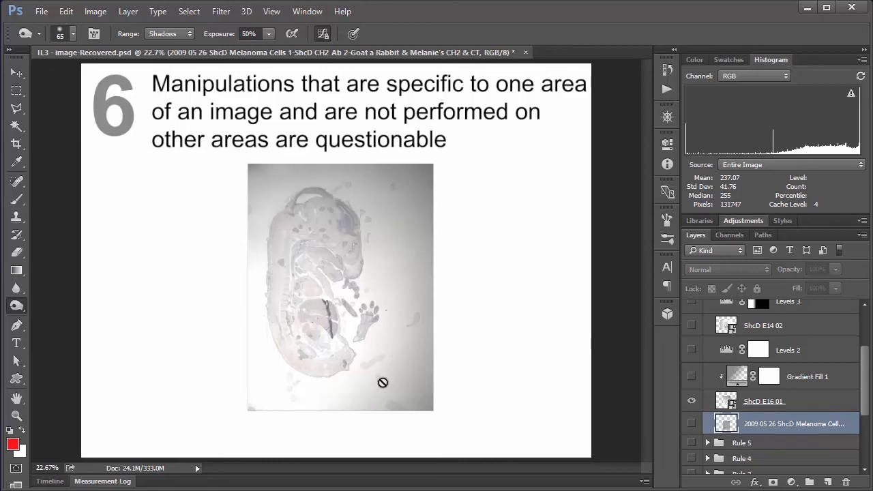
{"action": "mouse_move", "coordinate": [515, 331]}
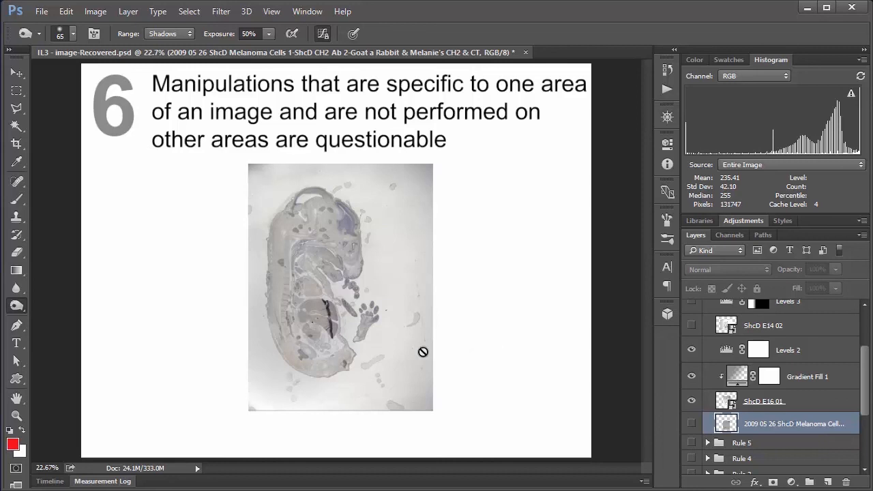
{"action": "mouse_move", "coordinate": [516, 289]}
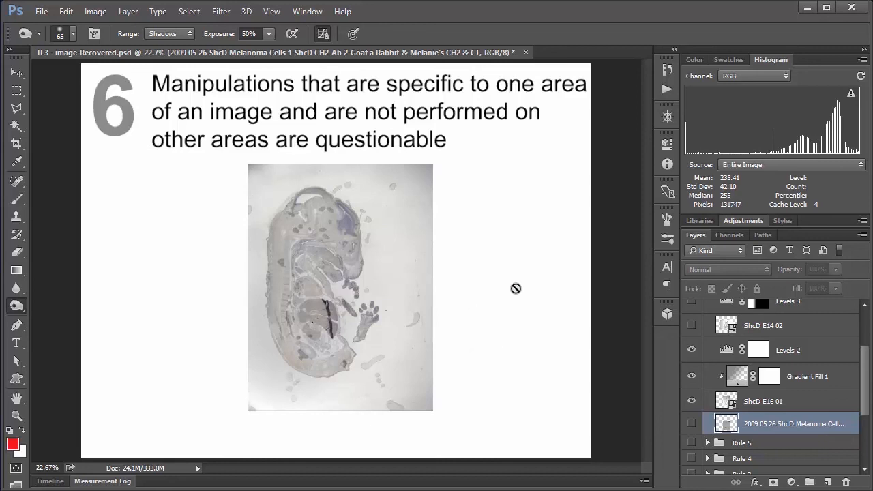
{"action": "mouse_move", "coordinate": [513, 251]}
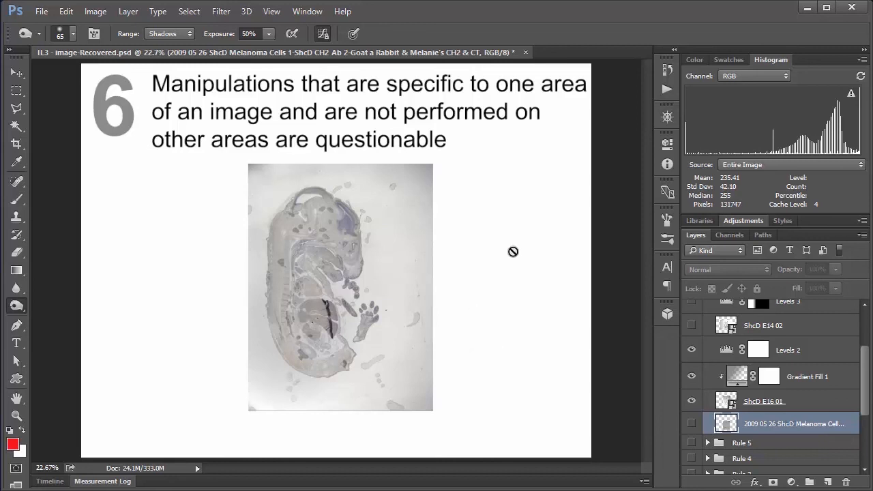
{"action": "mouse_move", "coordinate": [447, 109]}
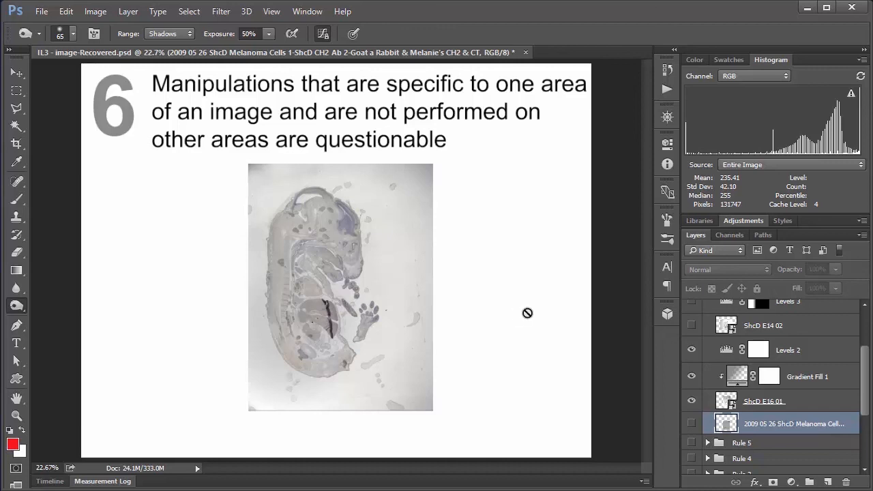
{"action": "mouse_move", "coordinate": [526, 327]}
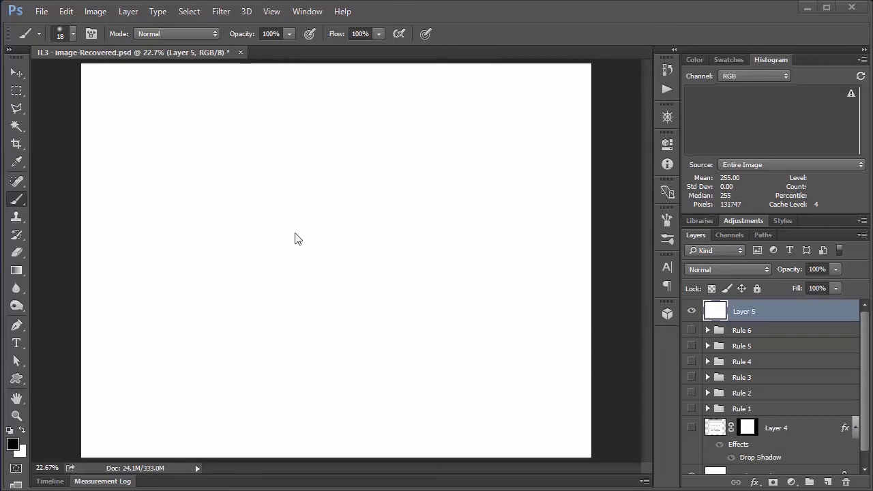
{"action": "mouse_move", "coordinate": [333, 233]}
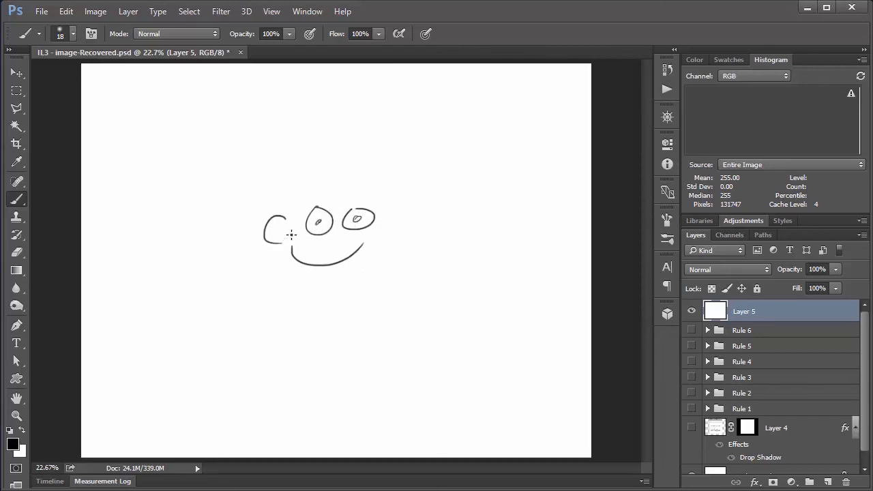
Sketch the figure's head, ears, neck, raised arm, waving hand with fingers, and body outline.
{"action": "left_click_drag", "start_coordinate": [289, 235], "coordinate": [403, 252]}
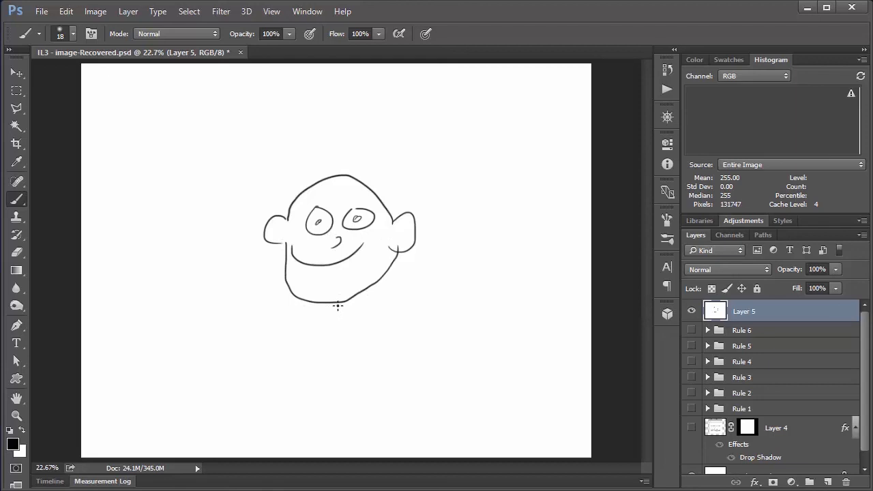
{"action": "left_click_drag", "start_coordinate": [334, 293], "coordinate": [316, 324]}
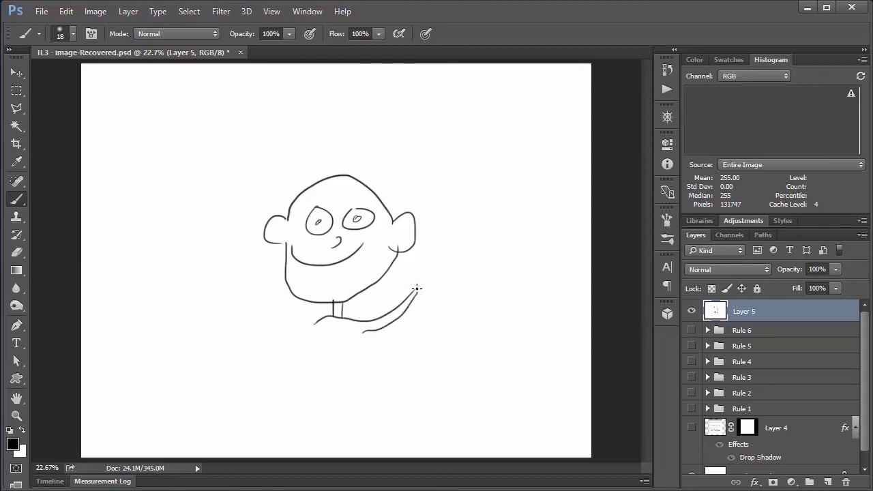
{"action": "left_click_drag", "start_coordinate": [403, 300], "coordinate": [426, 273]}
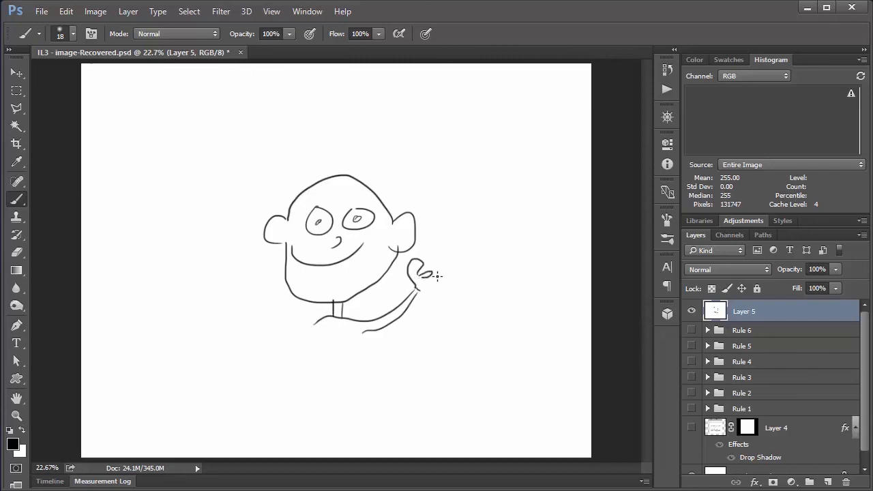
{"action": "left_click_drag", "start_coordinate": [426, 272], "coordinate": [439, 286]}
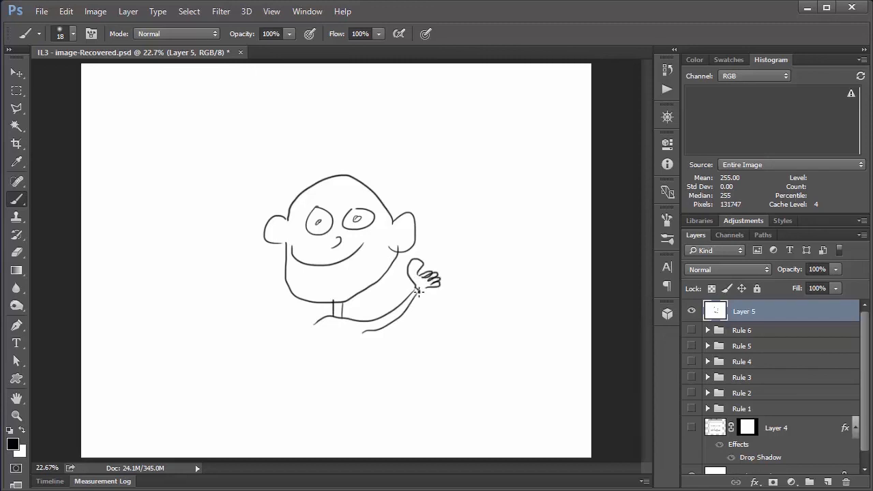
{"action": "left_click_drag", "start_coordinate": [418, 293], "coordinate": [291, 361]}
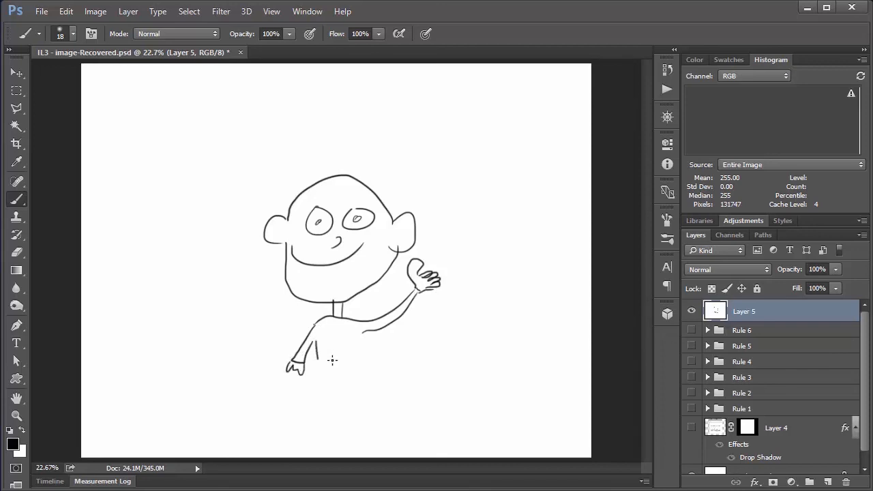
{"action": "left_click_drag", "start_coordinate": [341, 348], "coordinate": [334, 388]}
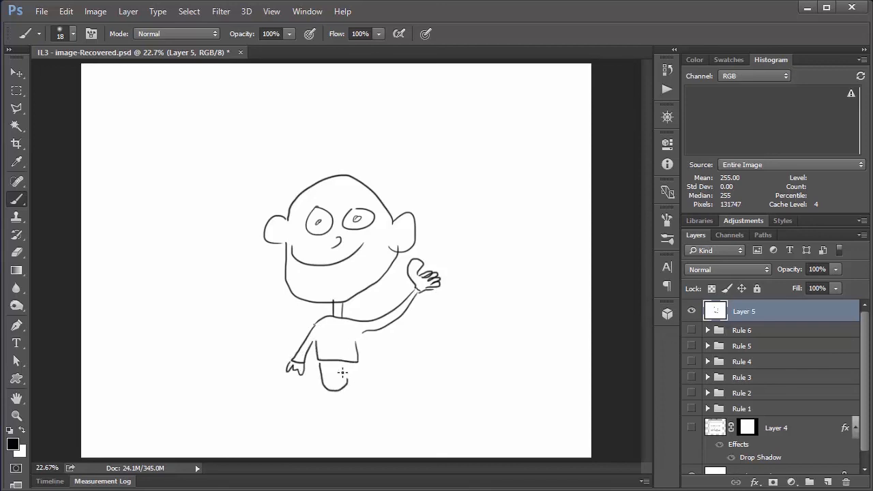